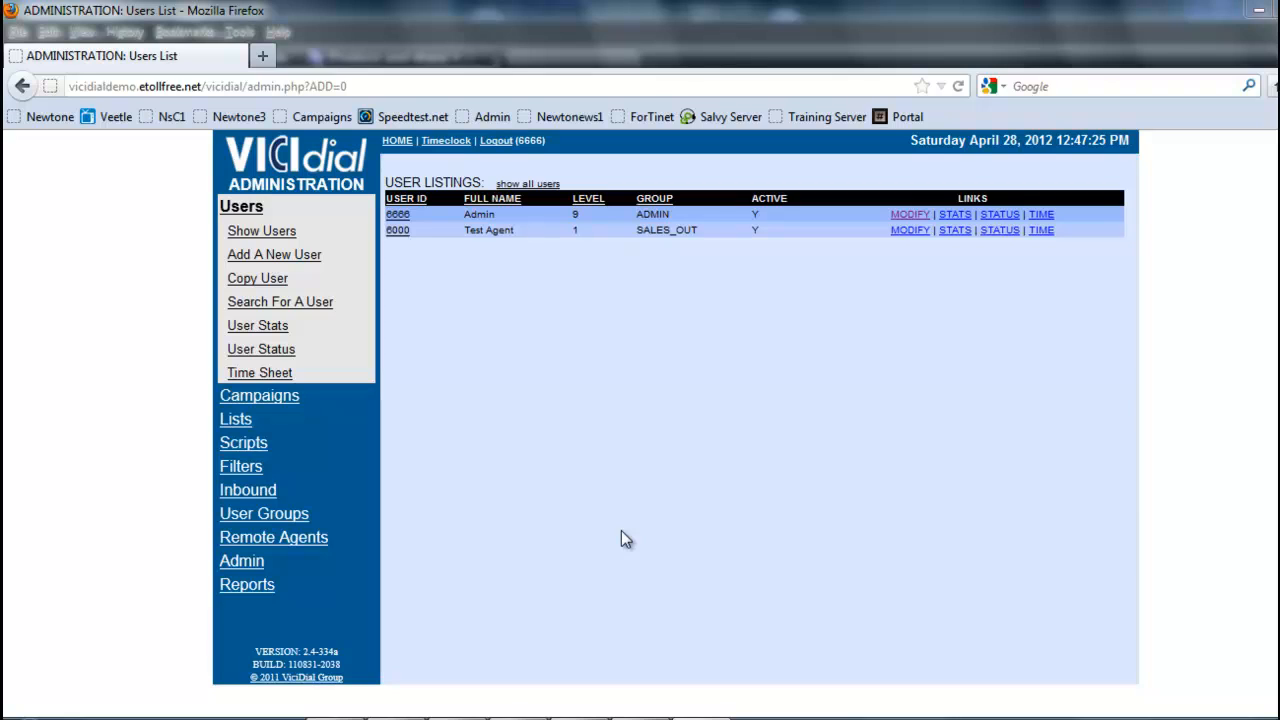
mouse_move(632, 500)
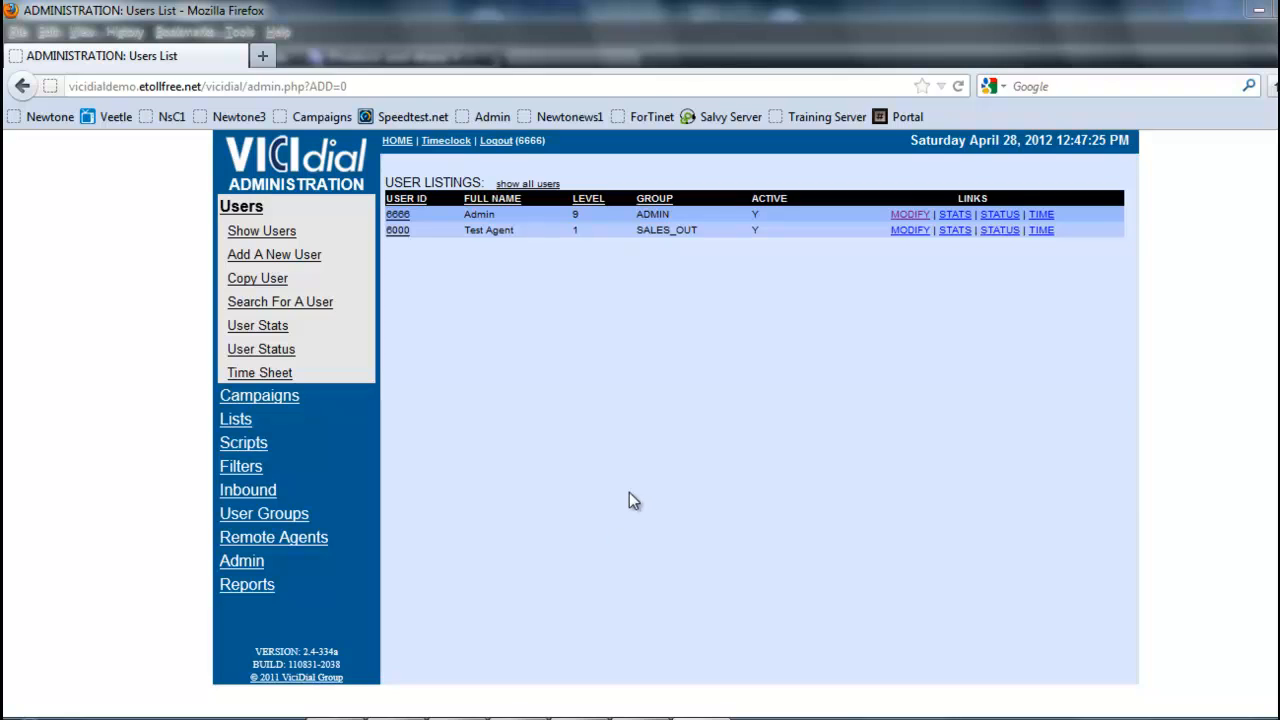
mouse_move(260, 372)
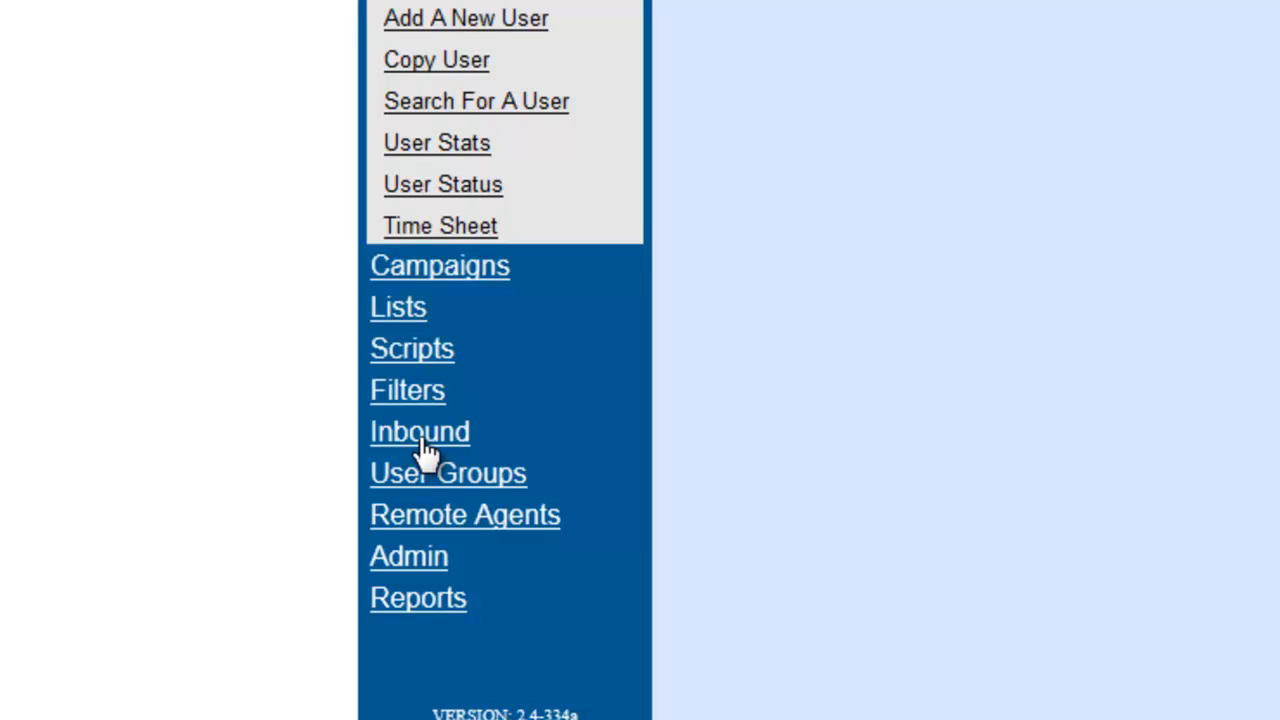
Expand the Inbound menu and list the existing in-groups, including AGENTDIRECT.
left_click(419, 431)
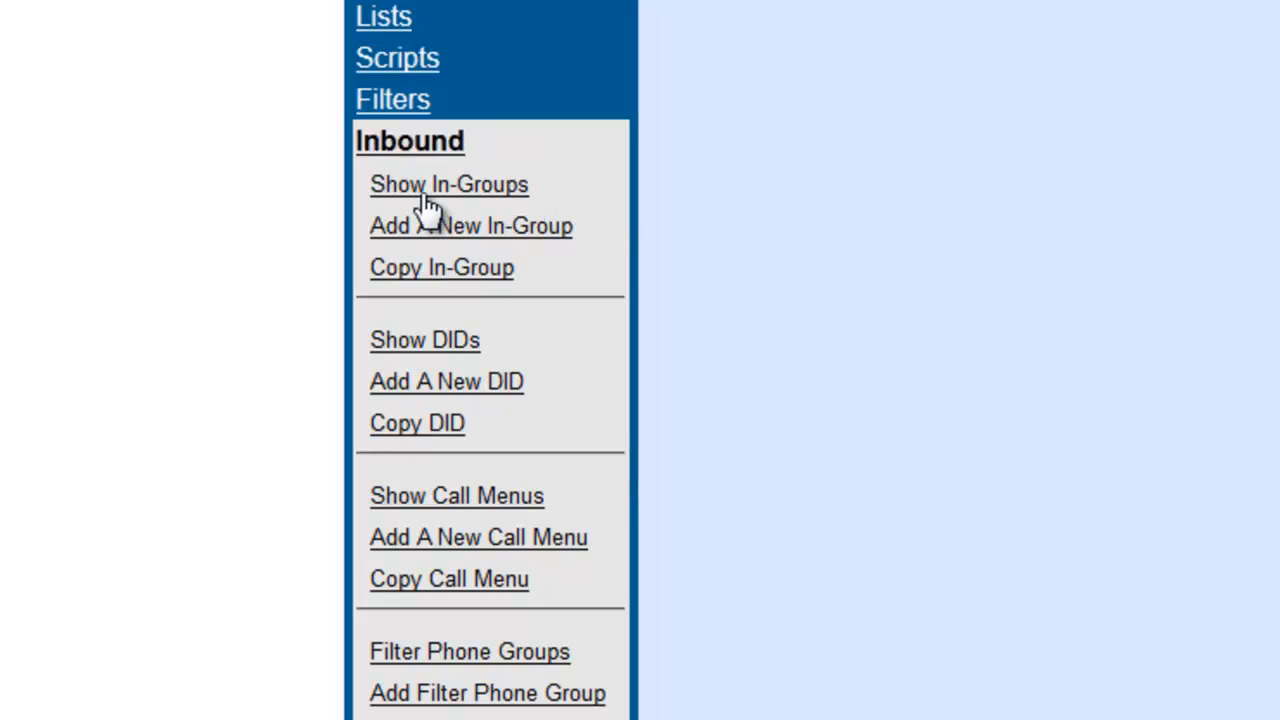
left_click(449, 184)
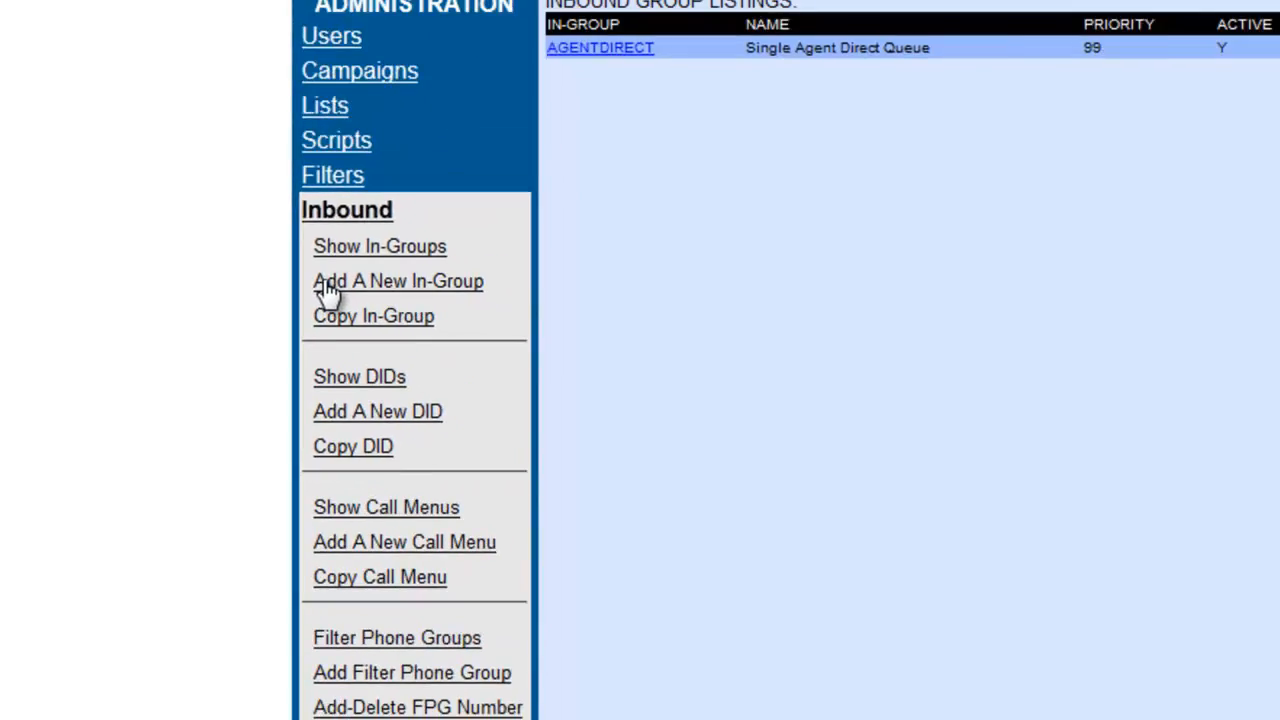
Add a new in-group with ID TX_CALLBACK, name 'Texas CallBack Number' and colour blue.
left_click(398, 281)
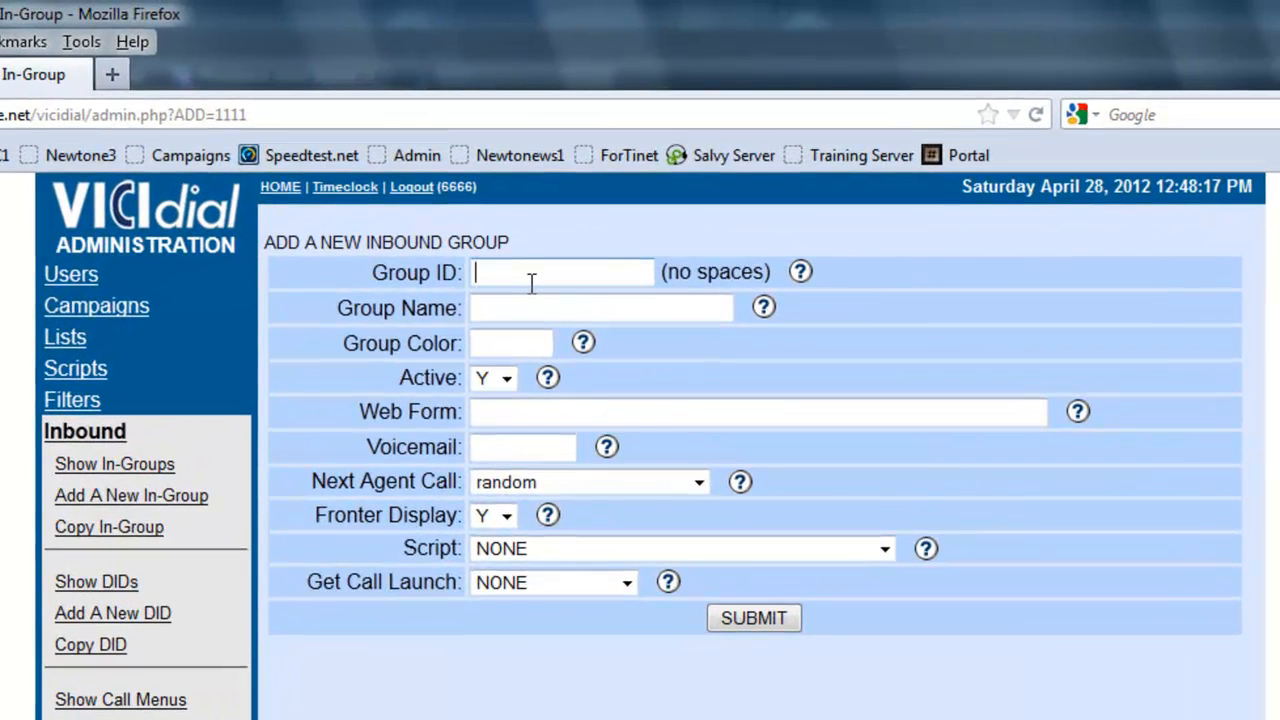
type("TX")
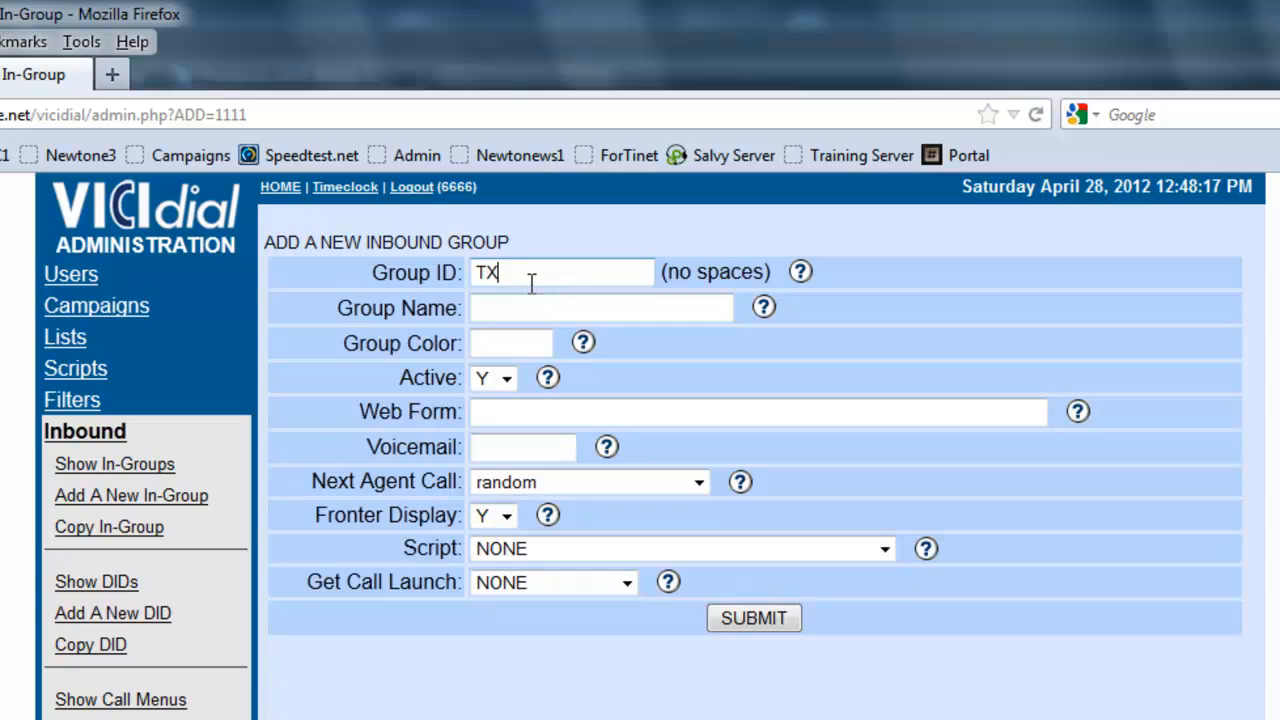
type("_CALL")
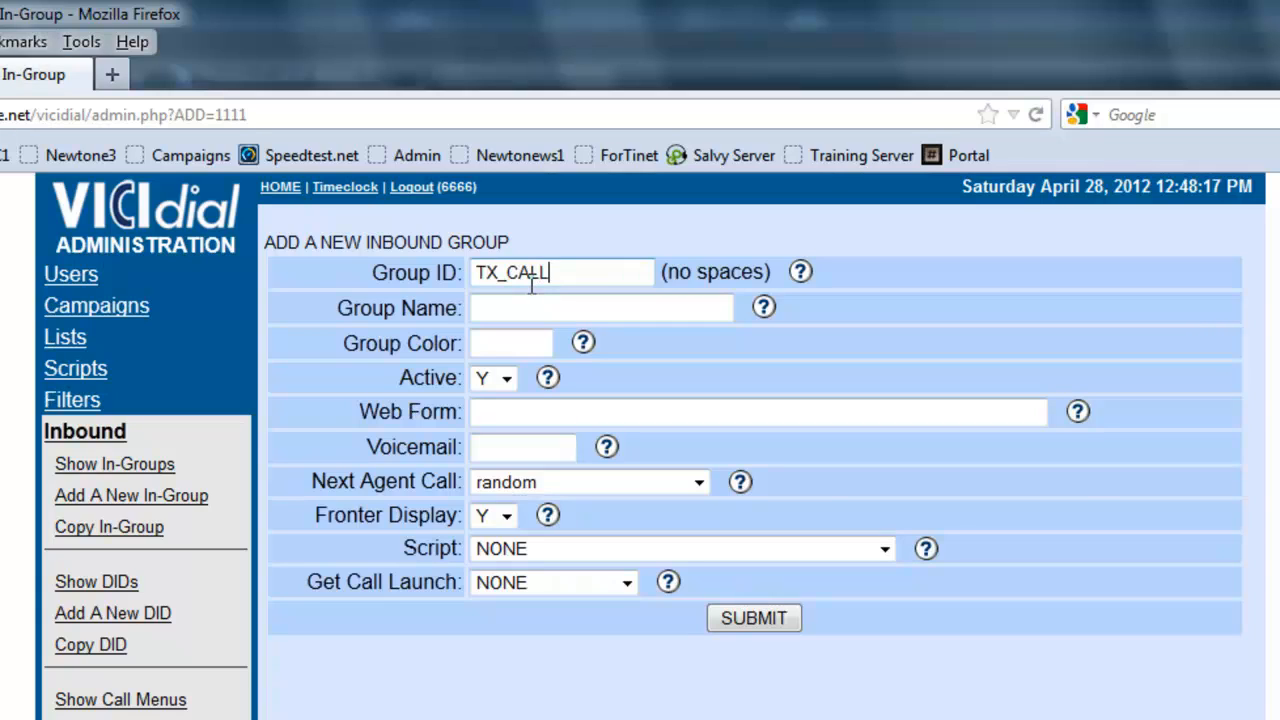
type("BACK")
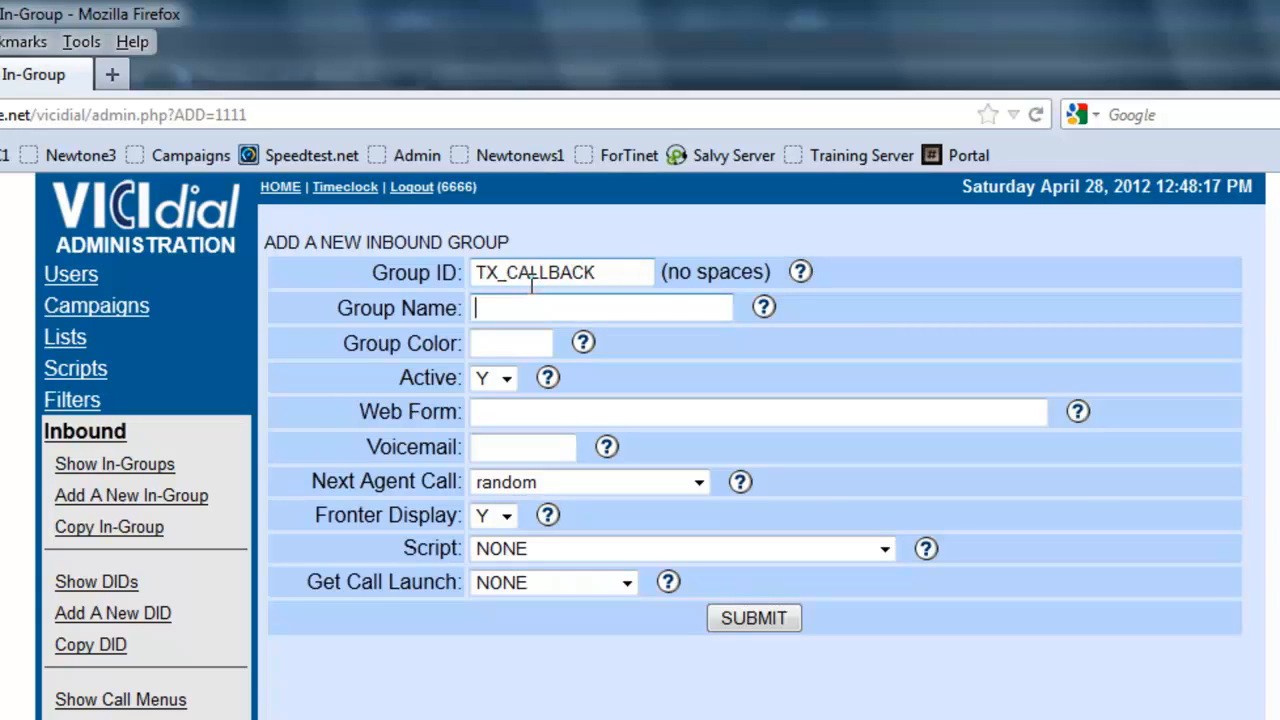
type("Texas Cal")
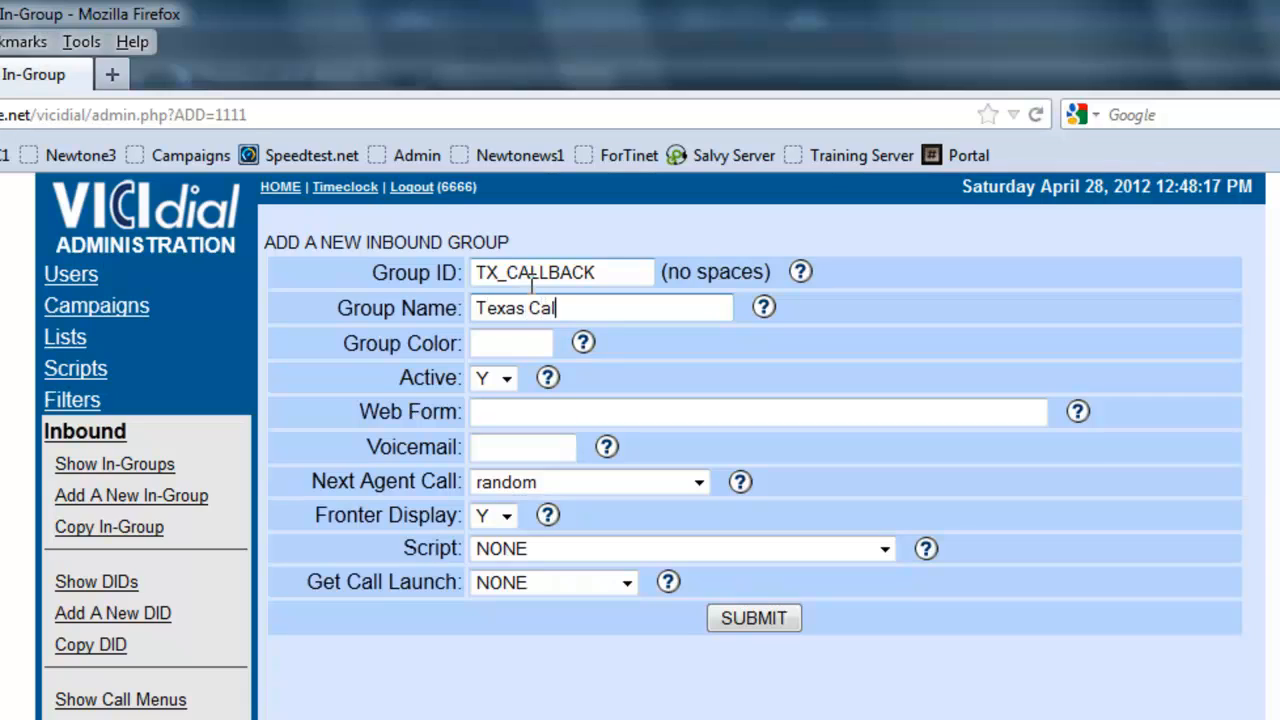
type("lBack")
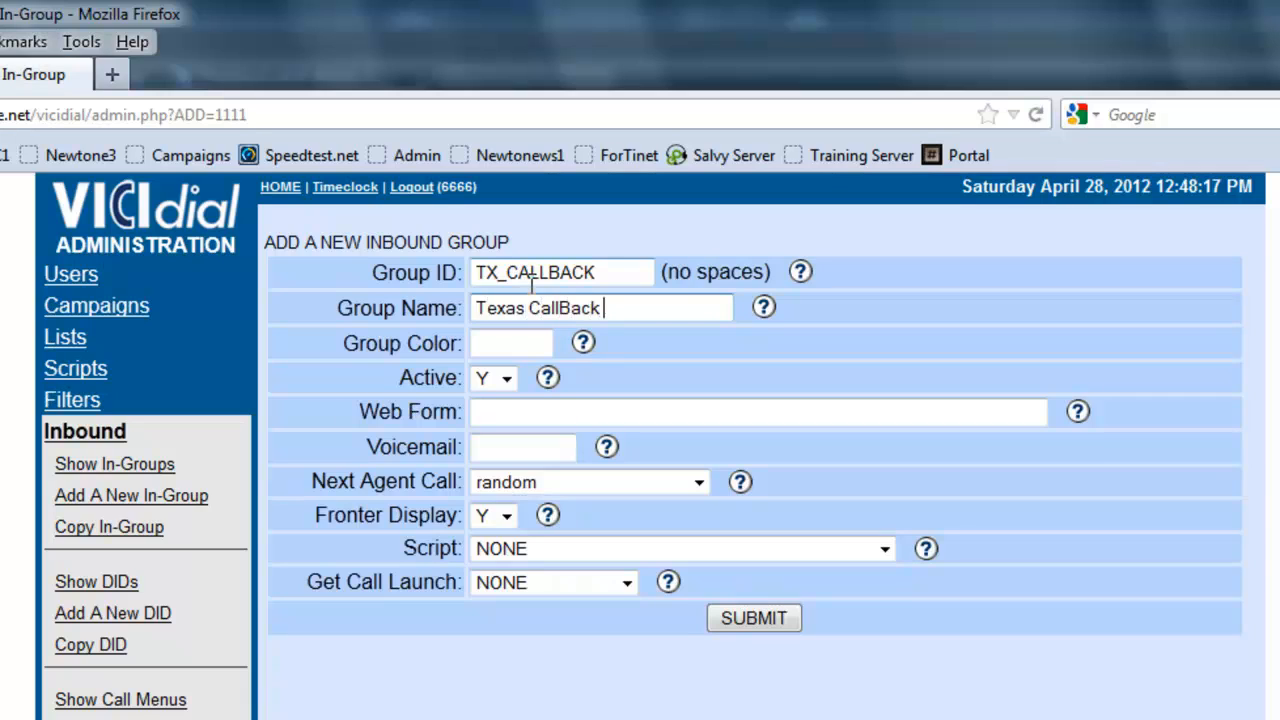
type("Number")
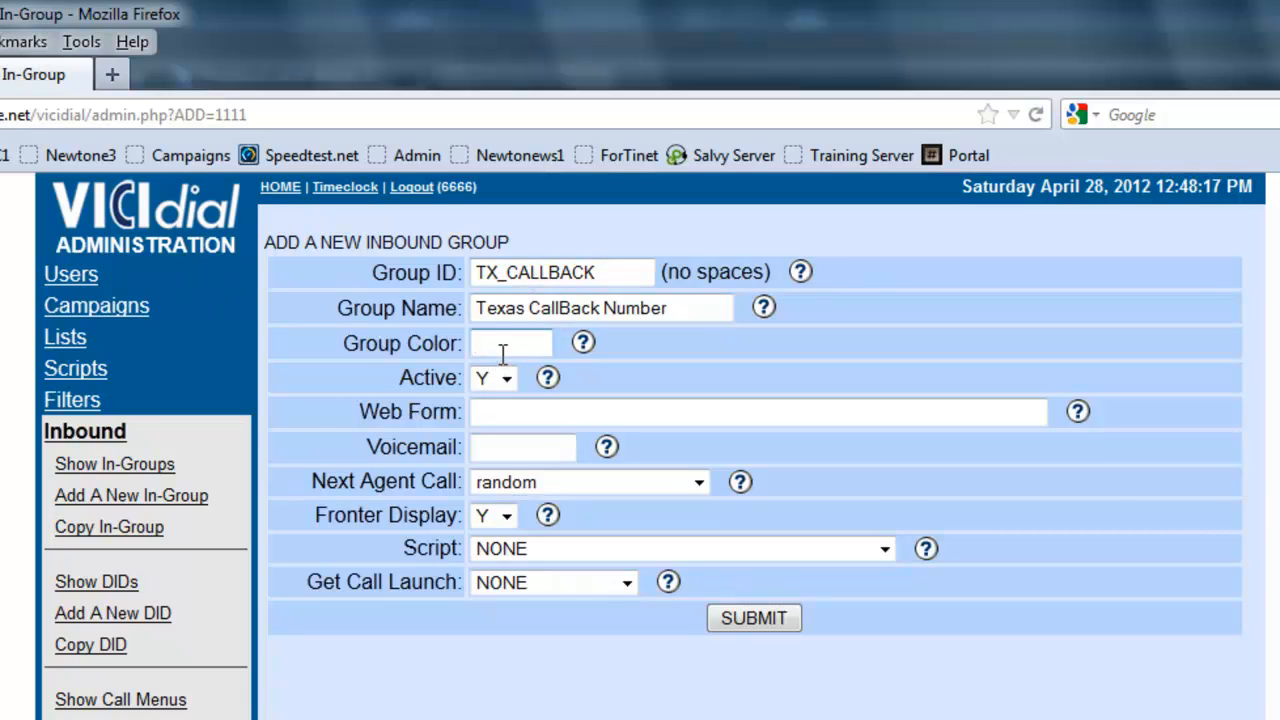
type("blue")
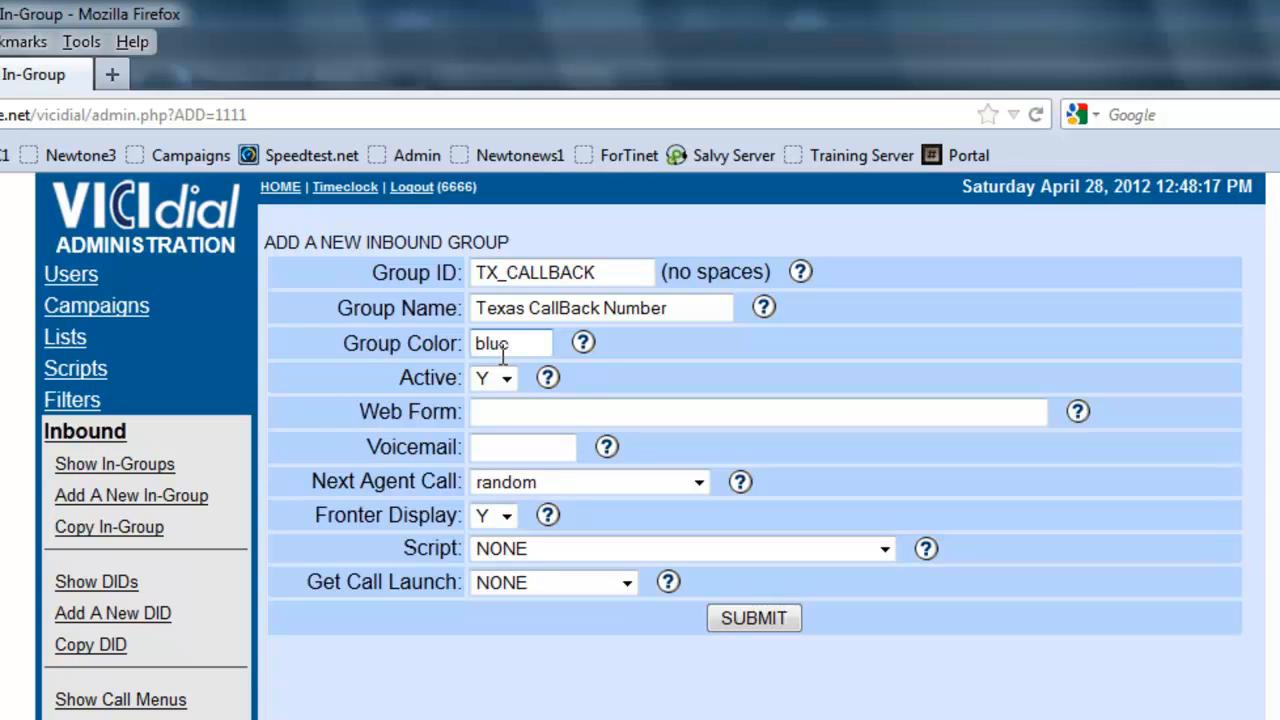
left_click(757, 411)
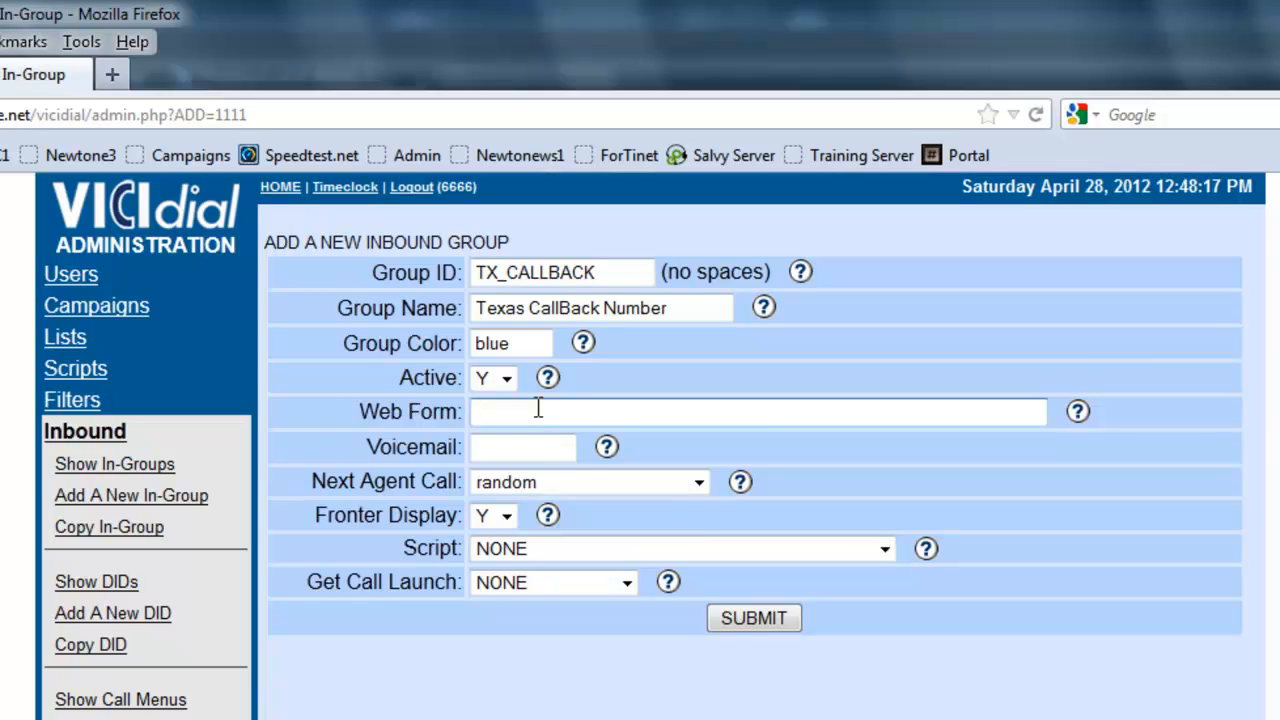
left_click(522, 446)
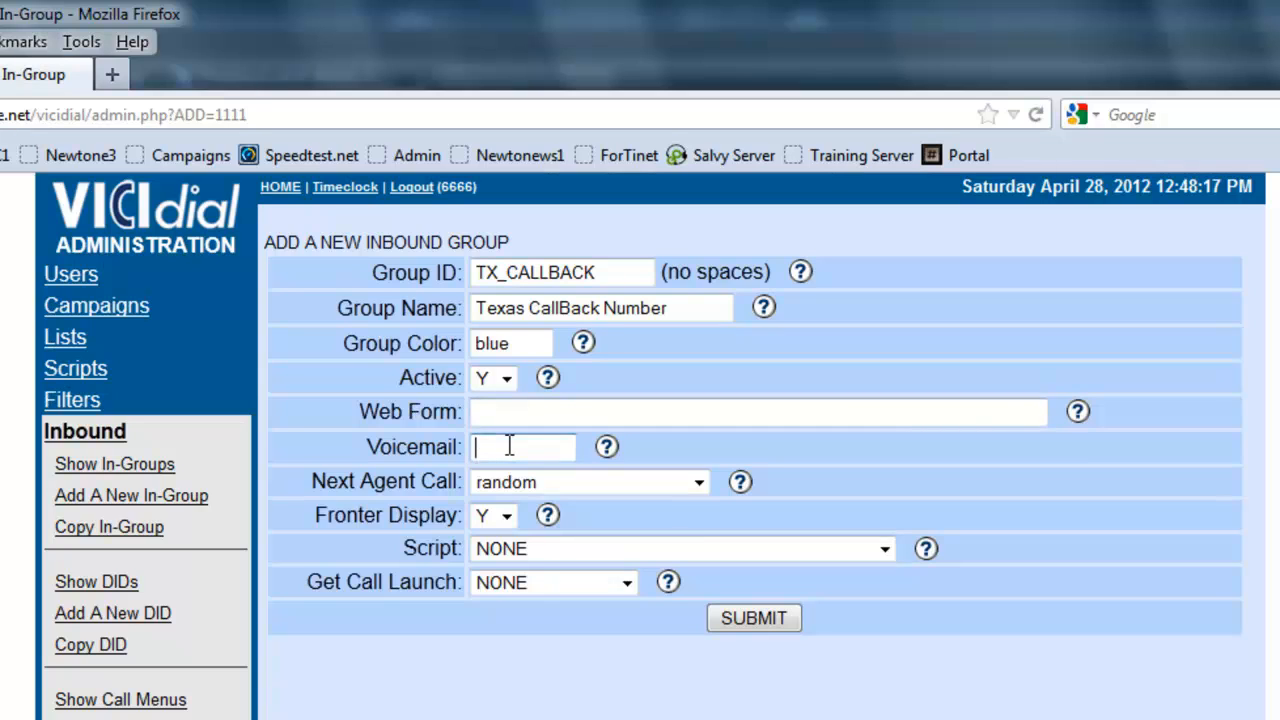
mouse_move(432, 485)
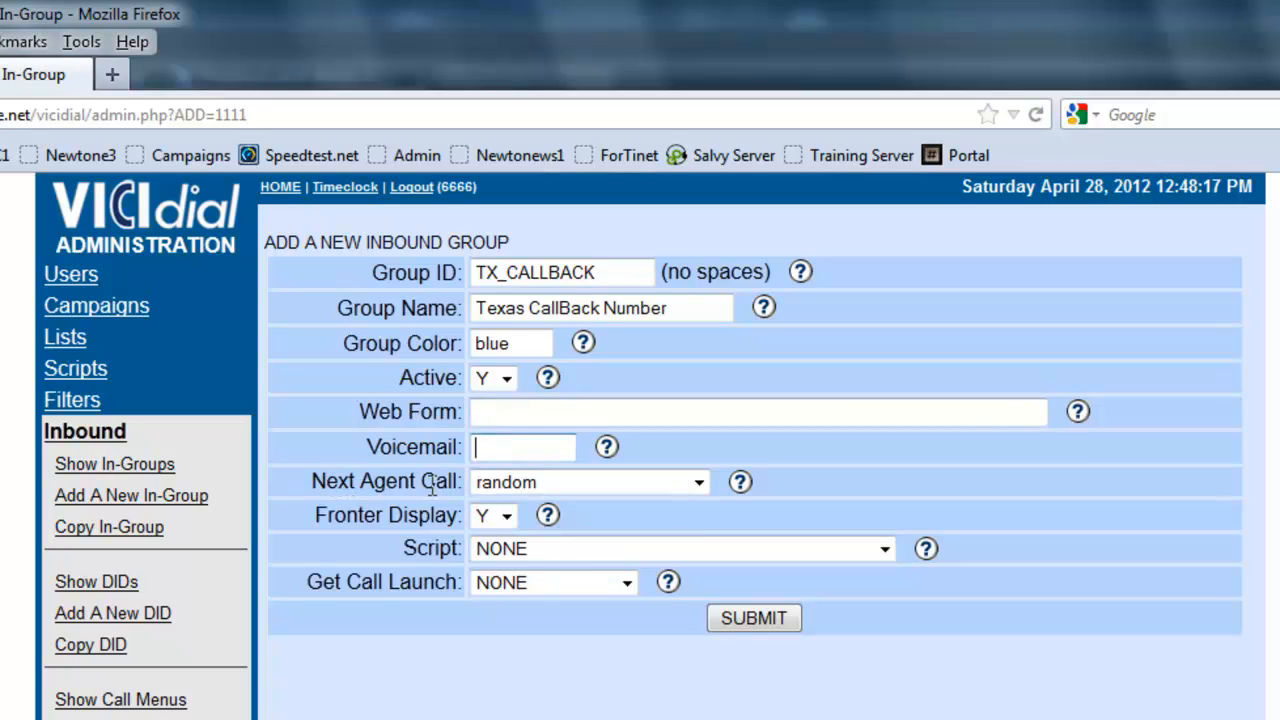
Set Next Agent Call to longest_wait_time, keep Get Call Launch at NONE, and submit.
left_click(590, 482)
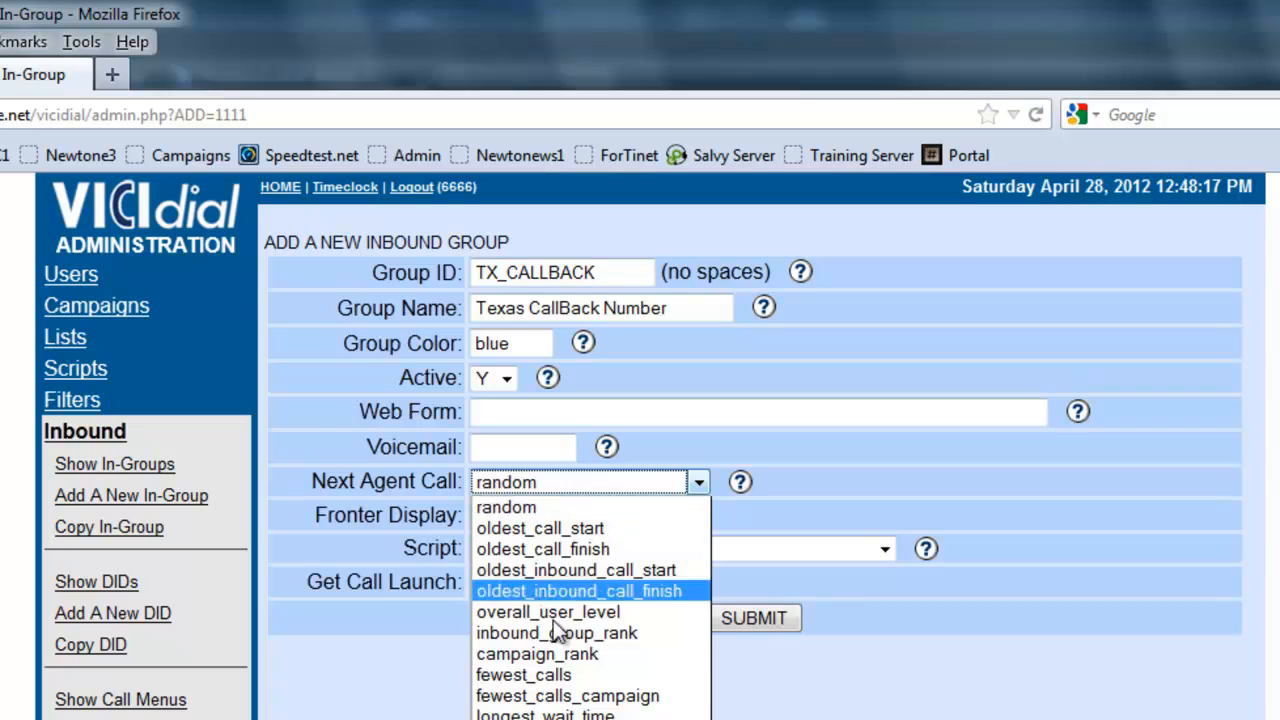
left_click(544, 712)
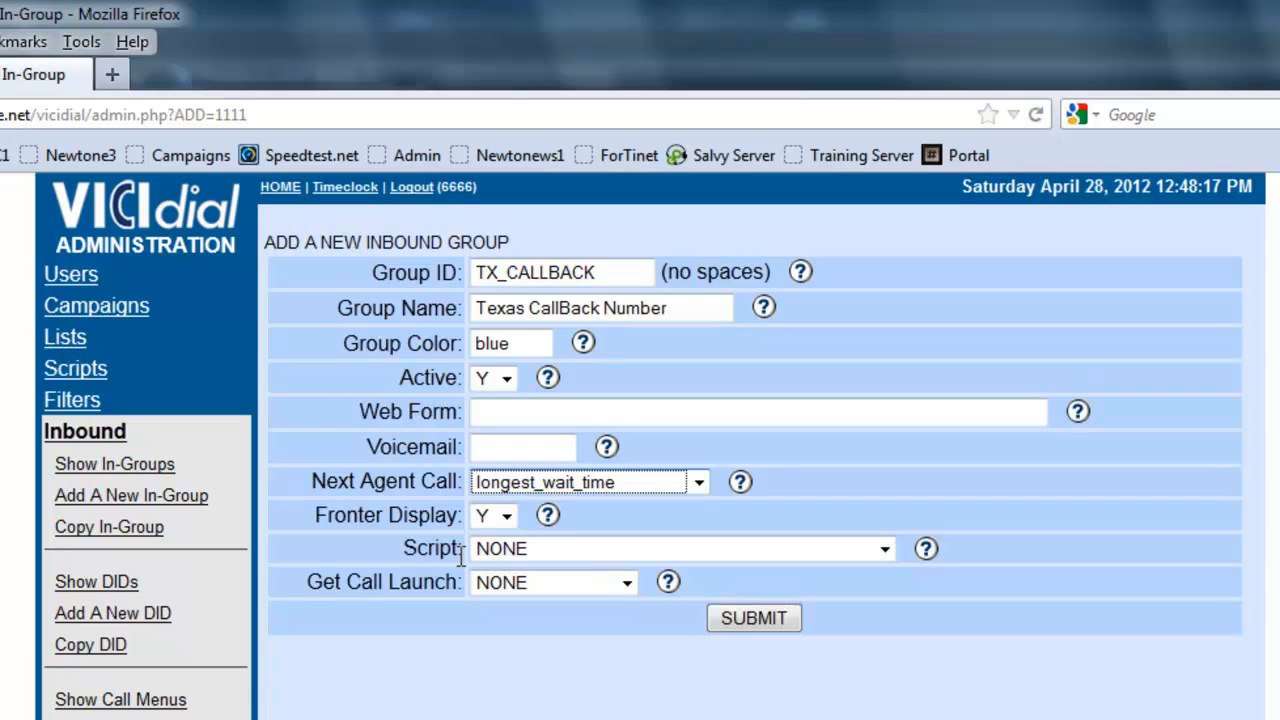
left_click(627, 582)
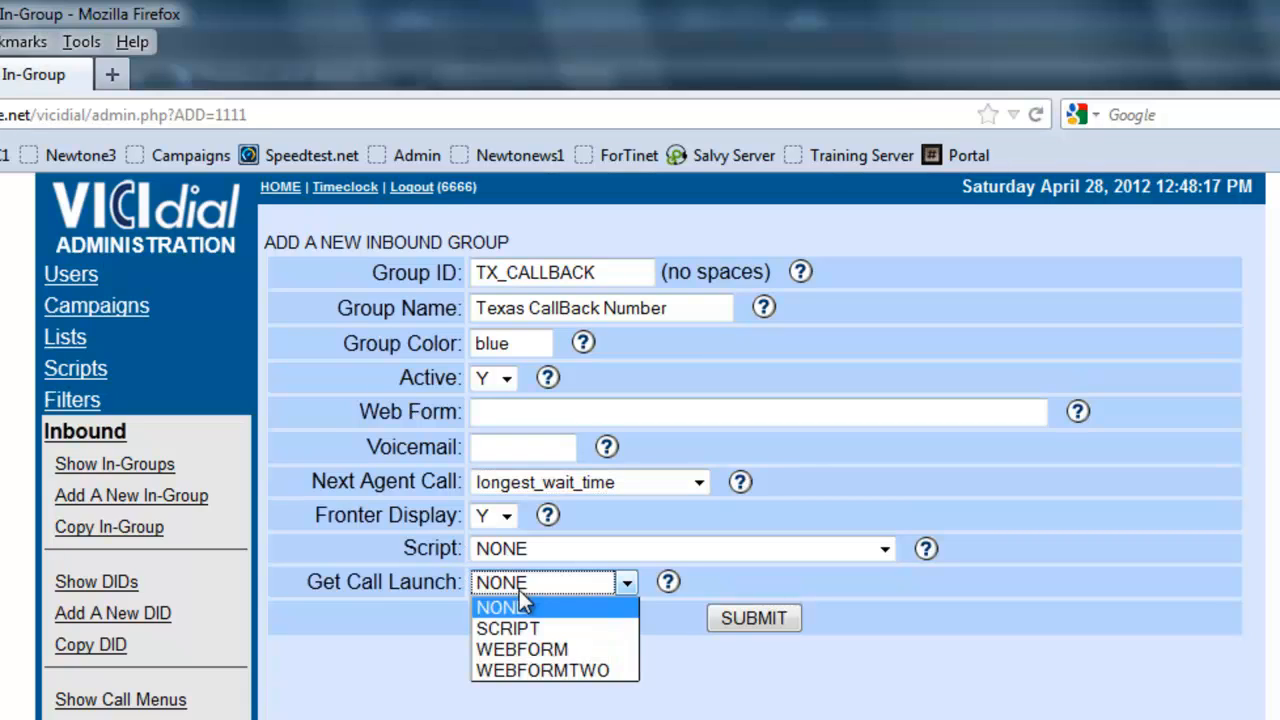
left_click(510, 607)
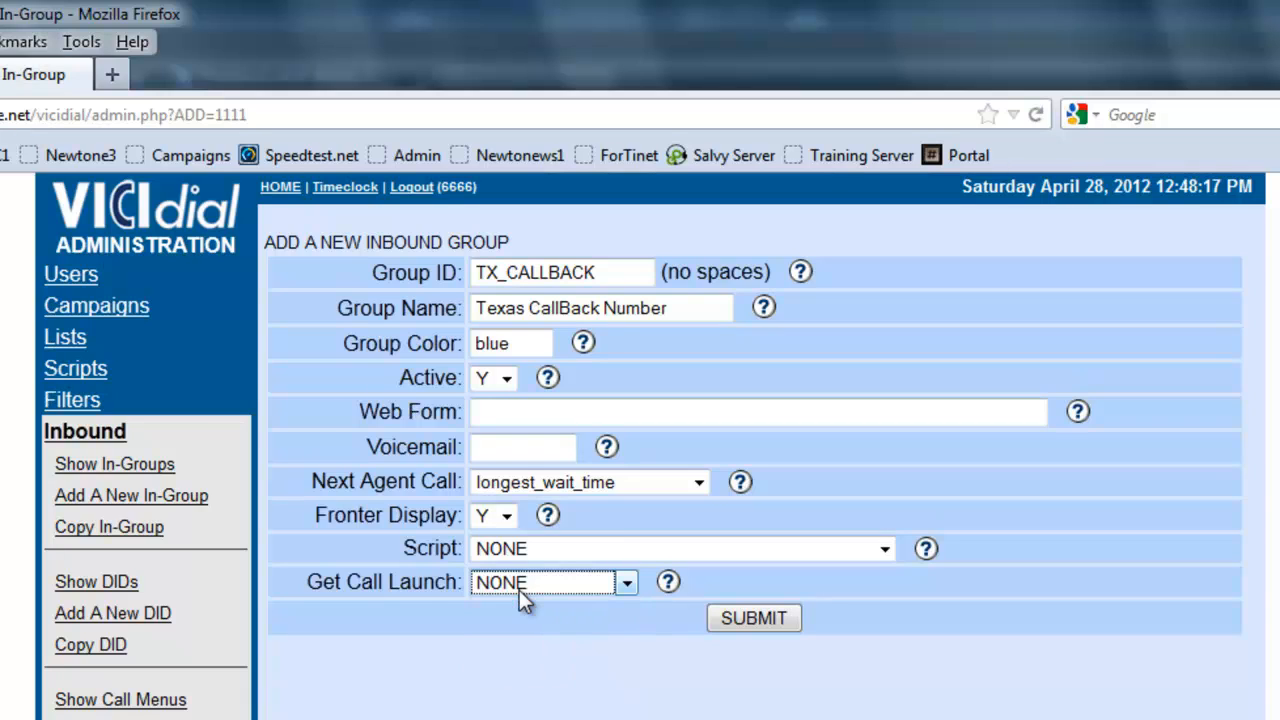
mouse_move(580, 585)
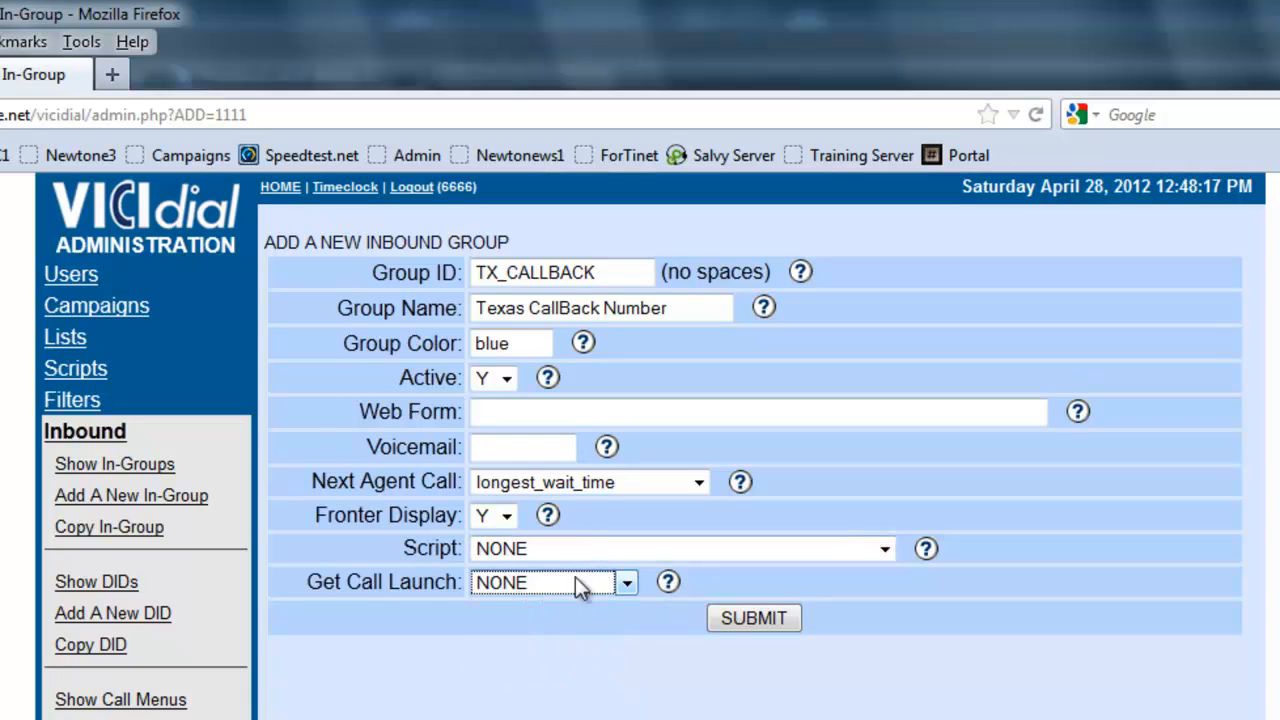
left_click(753, 617)
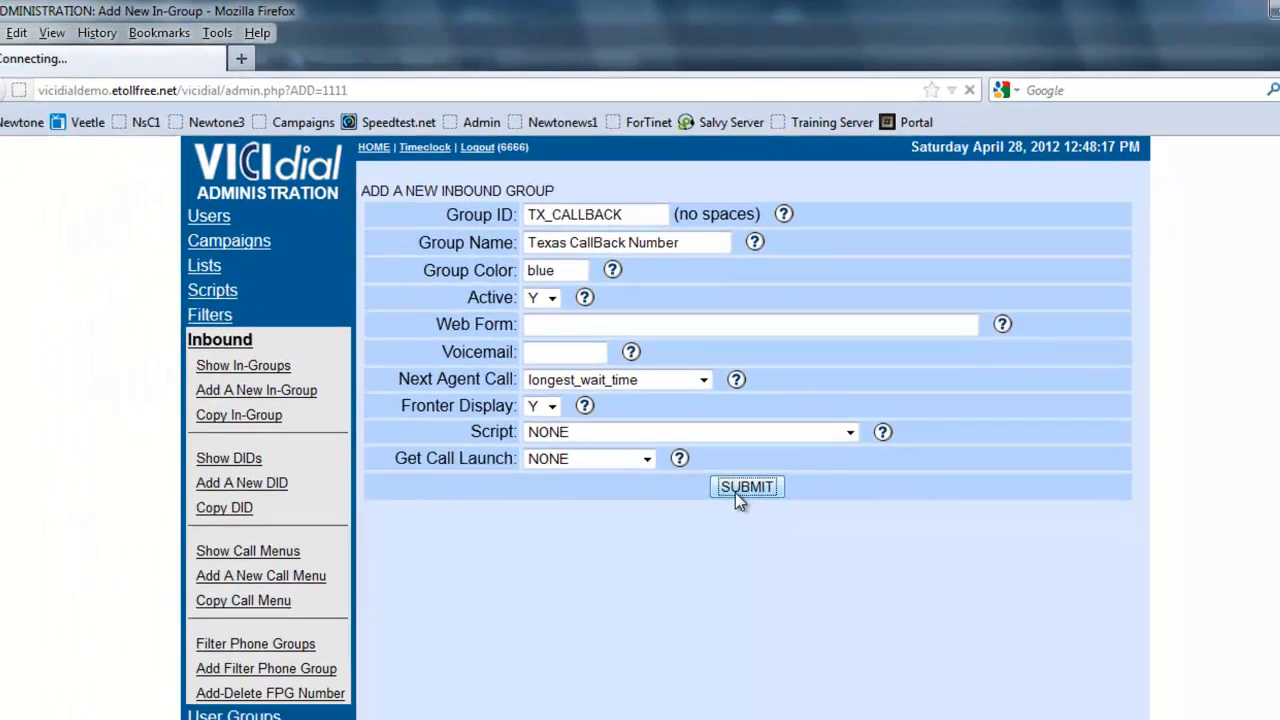
left_click(746, 486)
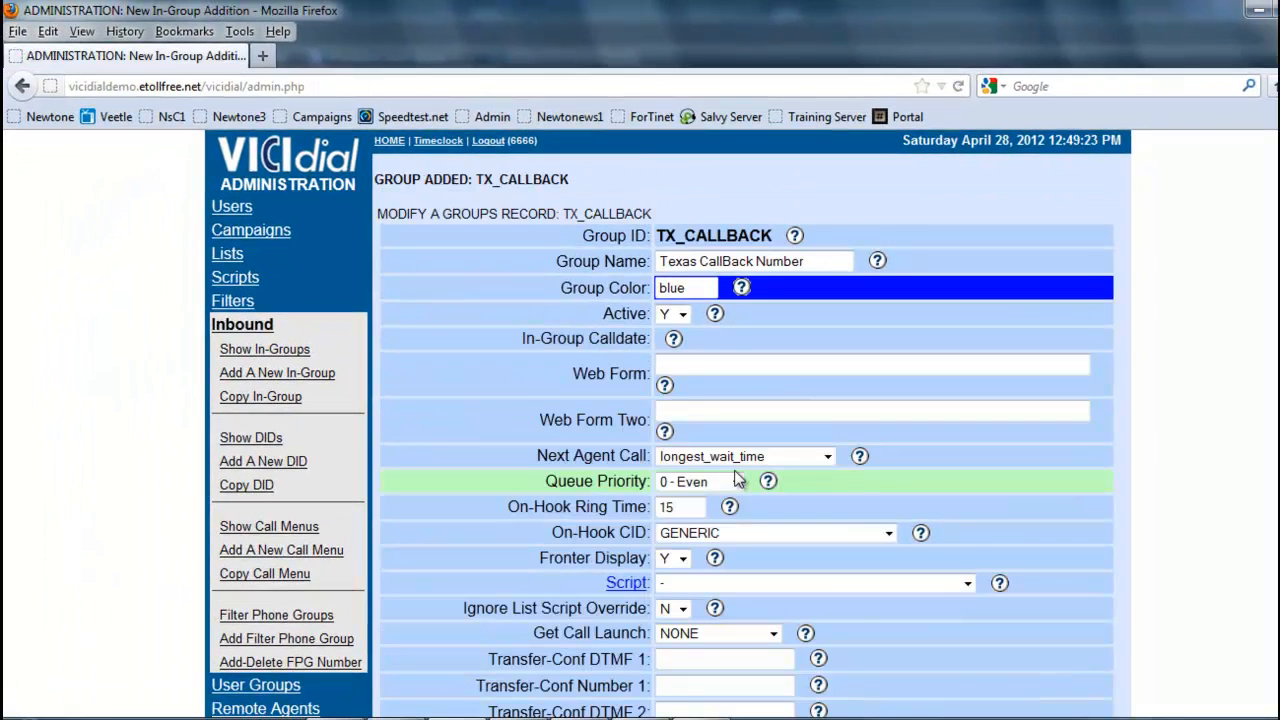
mouse_move(608, 314)
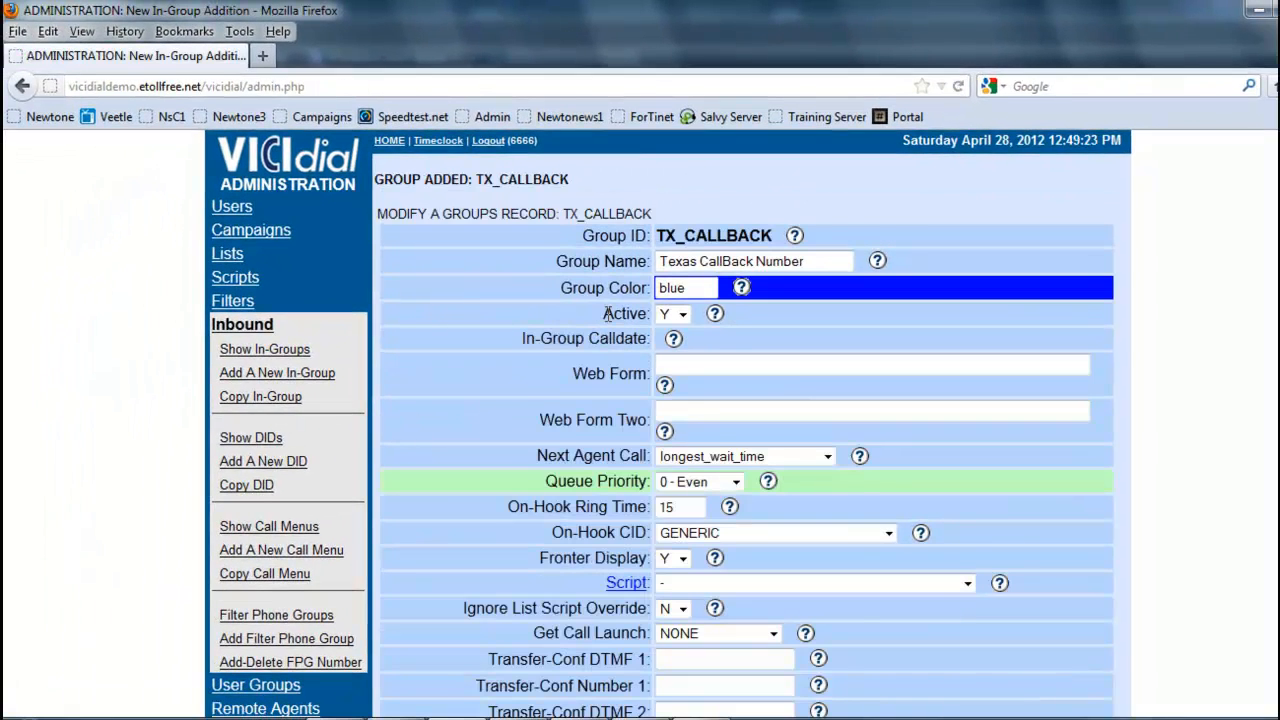
scroll("down", 3)
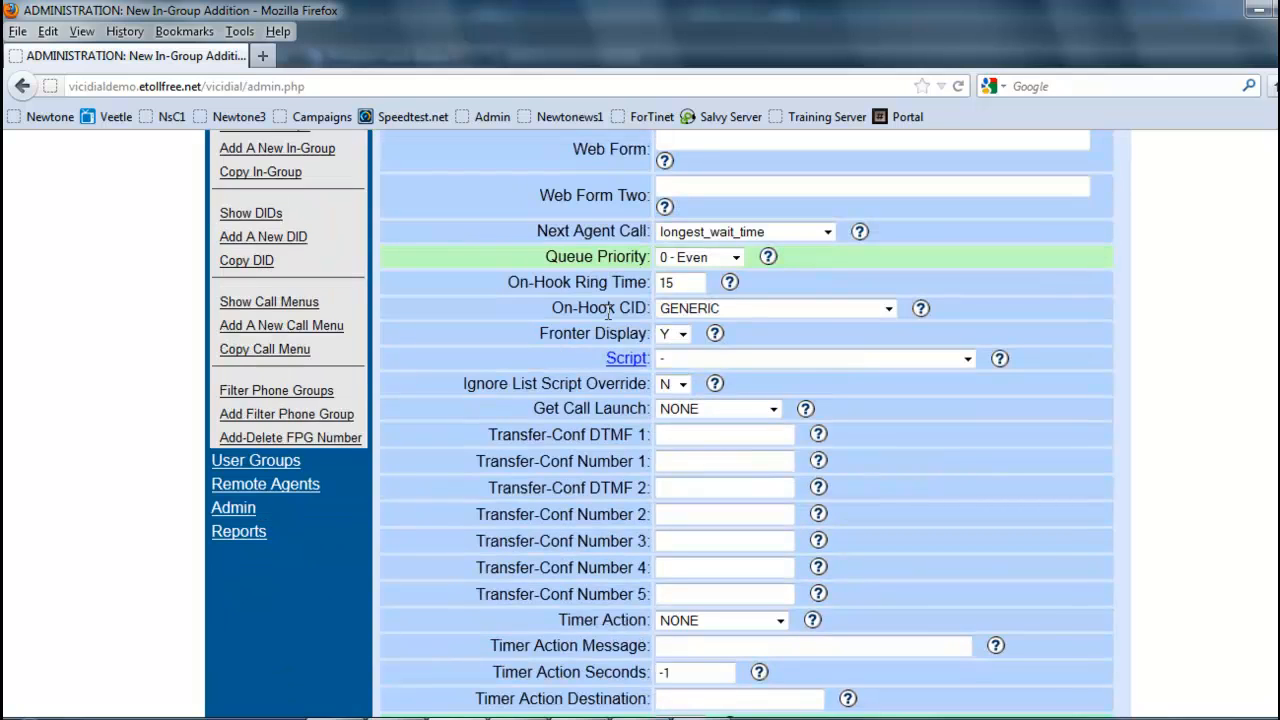
scroll("down", 3)
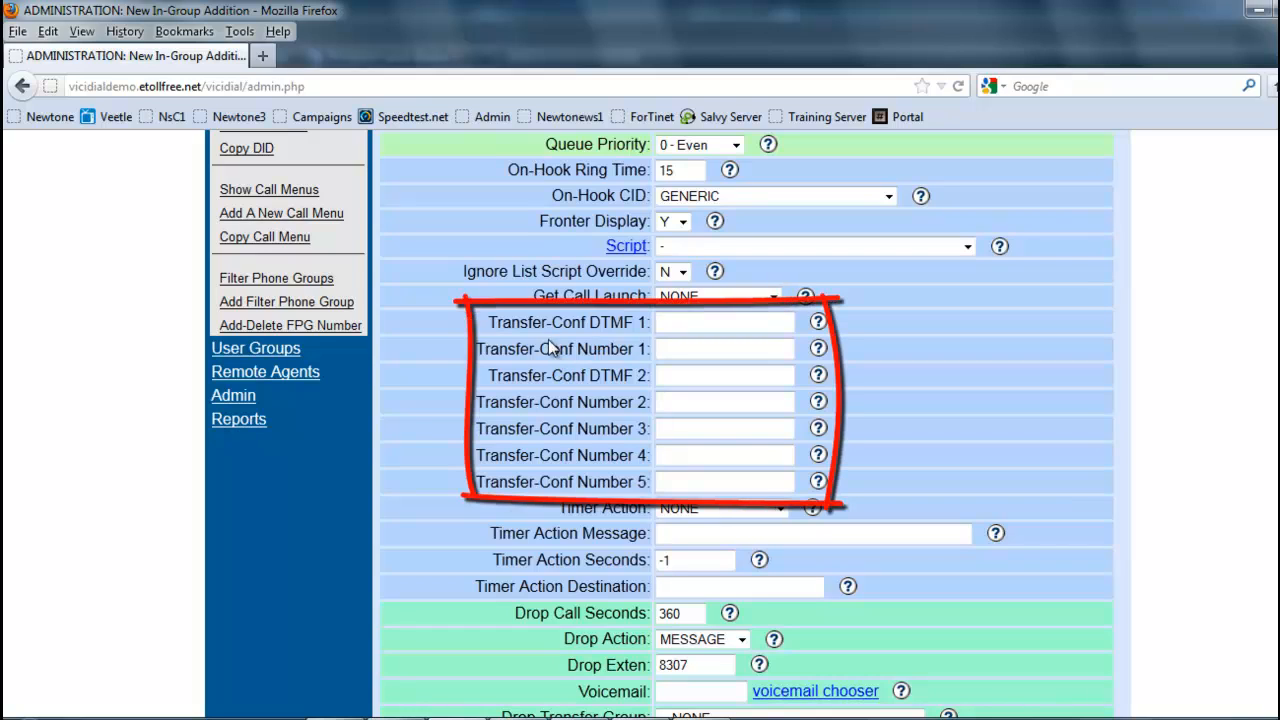
mouse_move(648, 358)
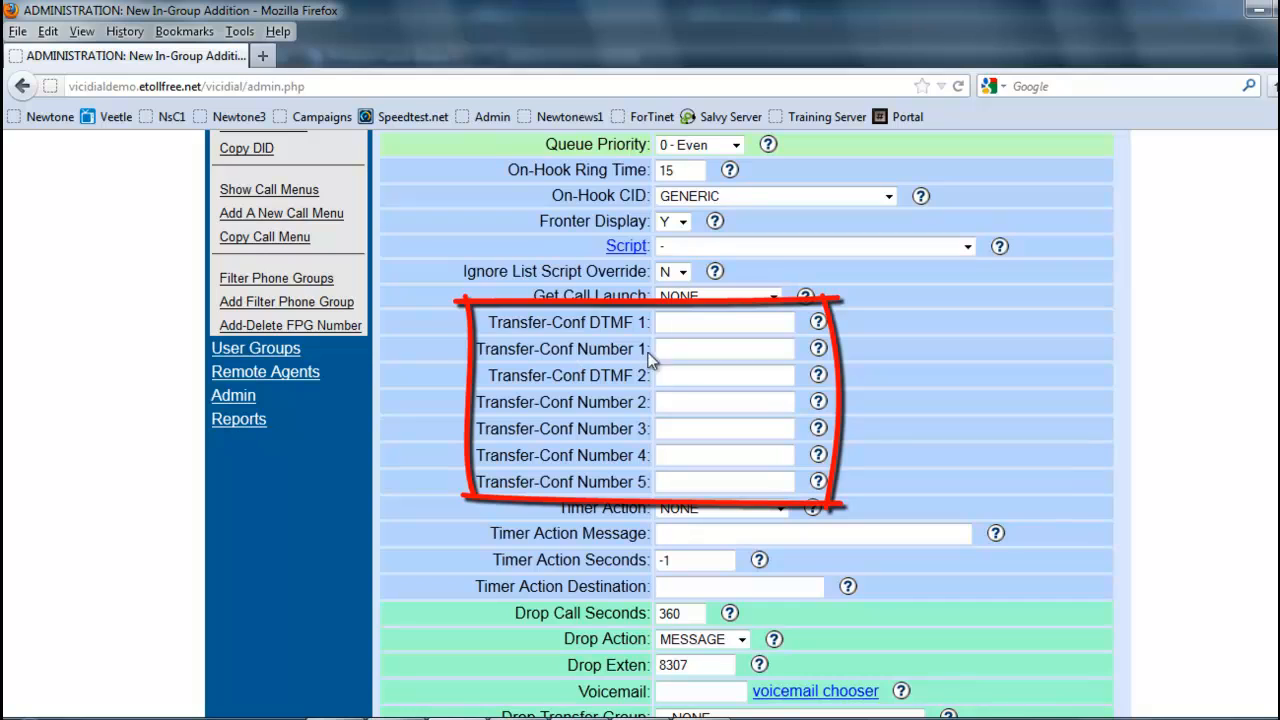
left_click(724, 348)
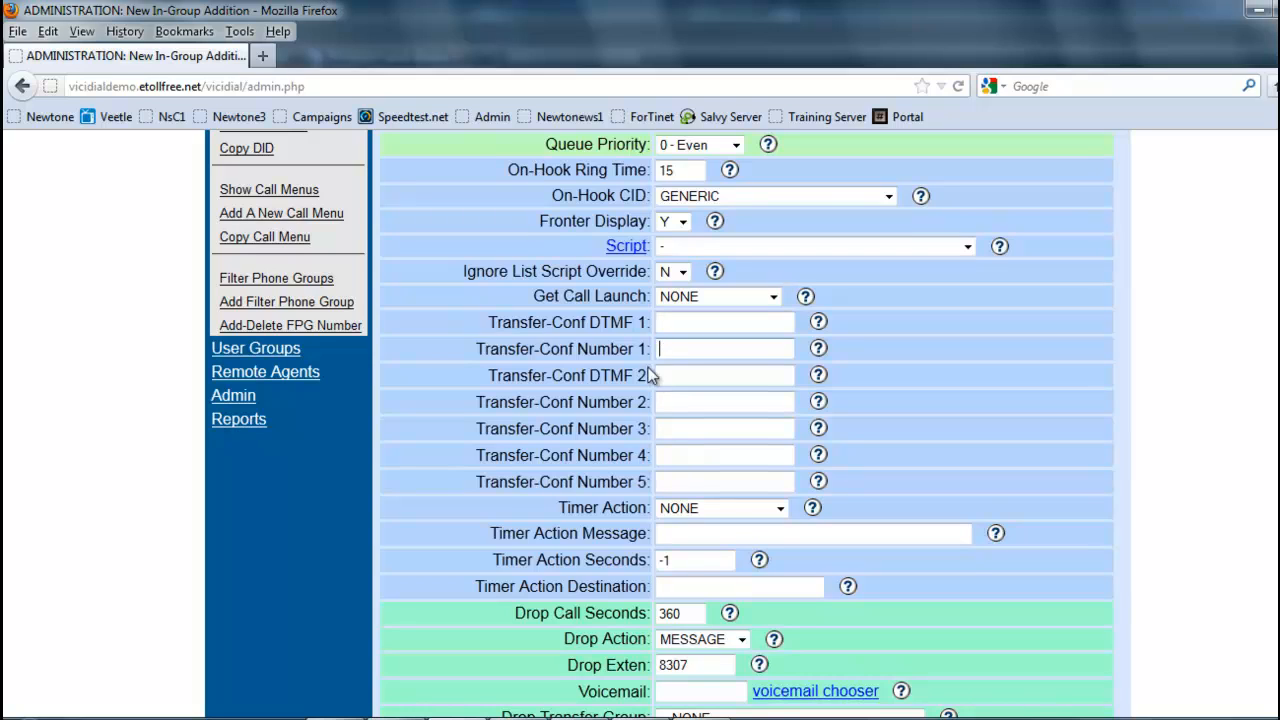
scroll("down", 3)
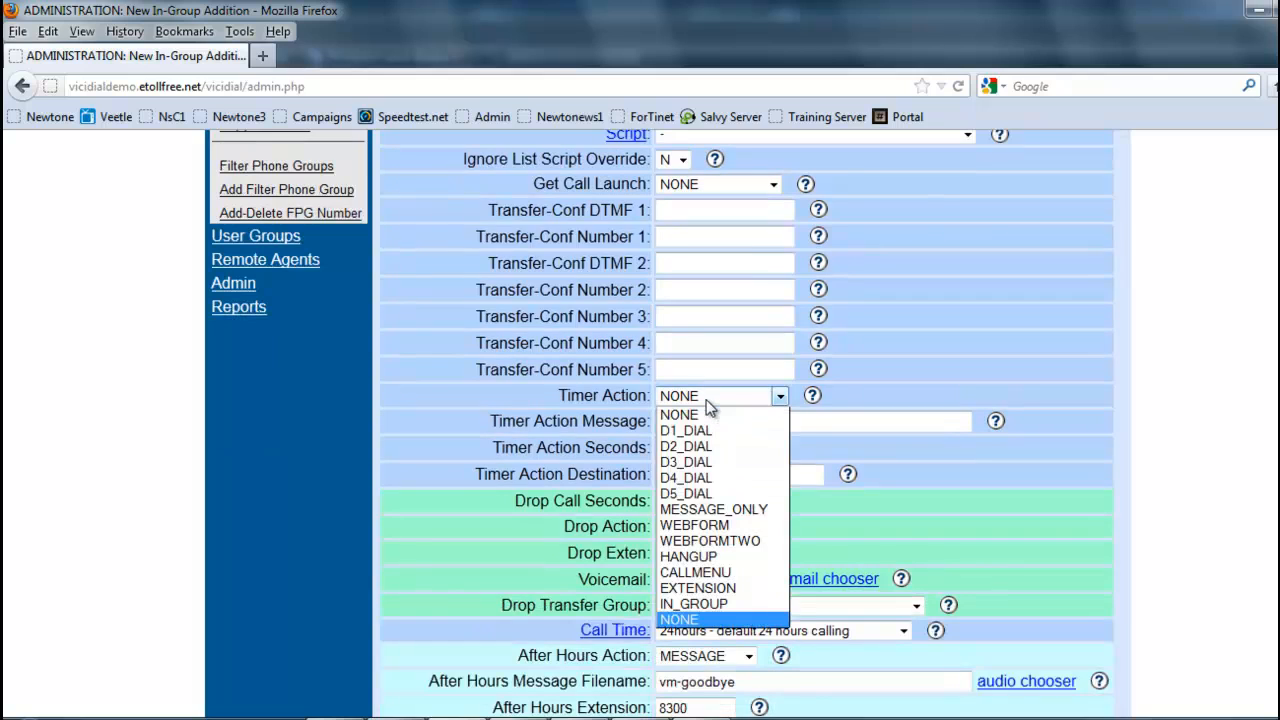
left_click(679, 619)
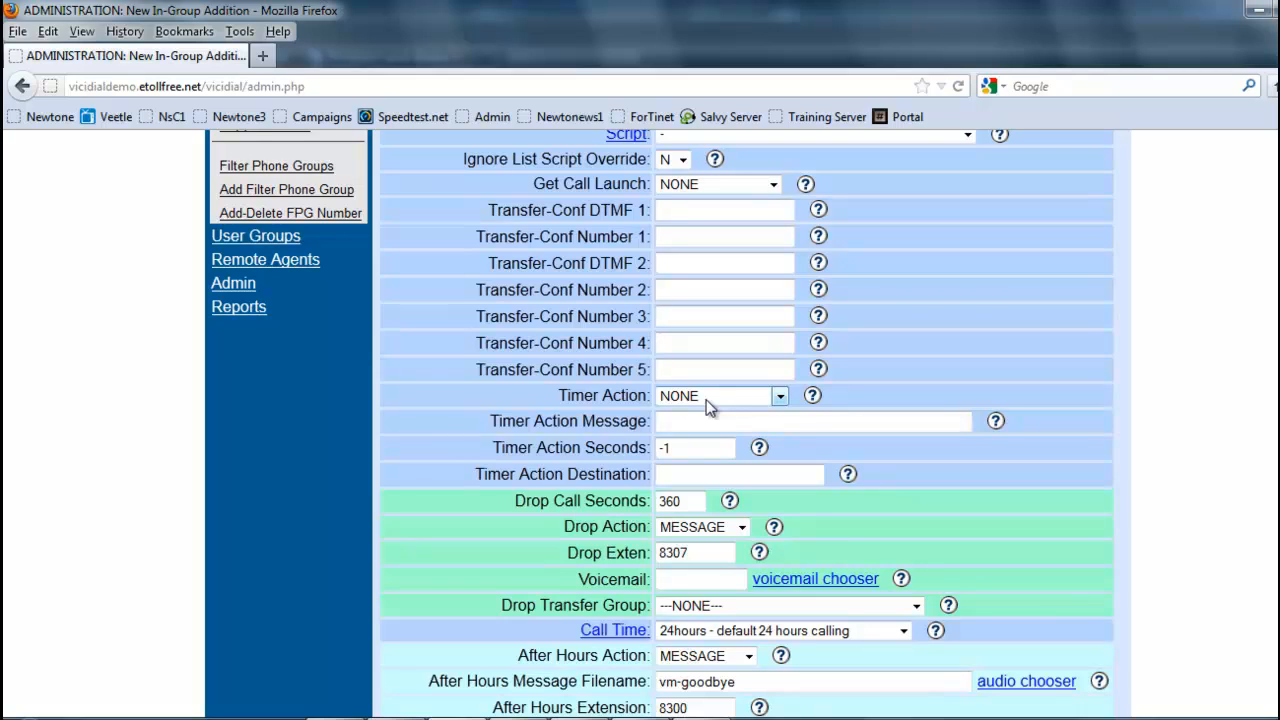
left_click(810, 420)
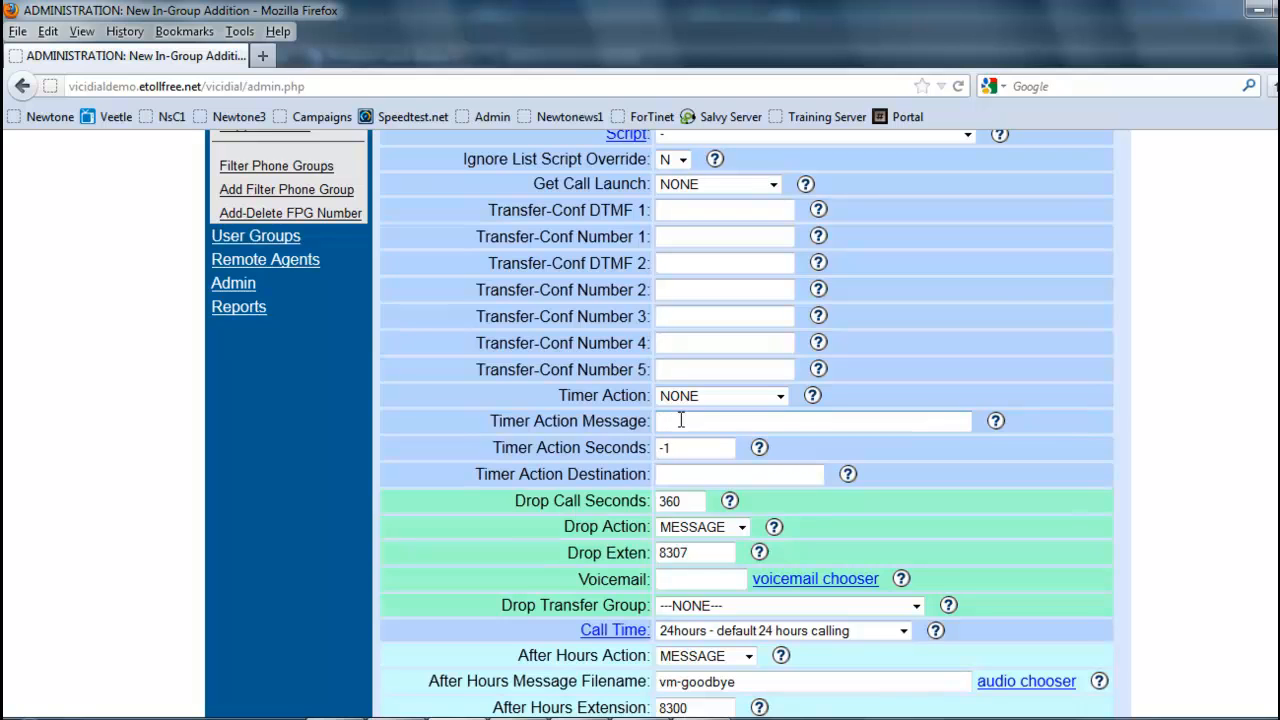
scroll("down", 3)
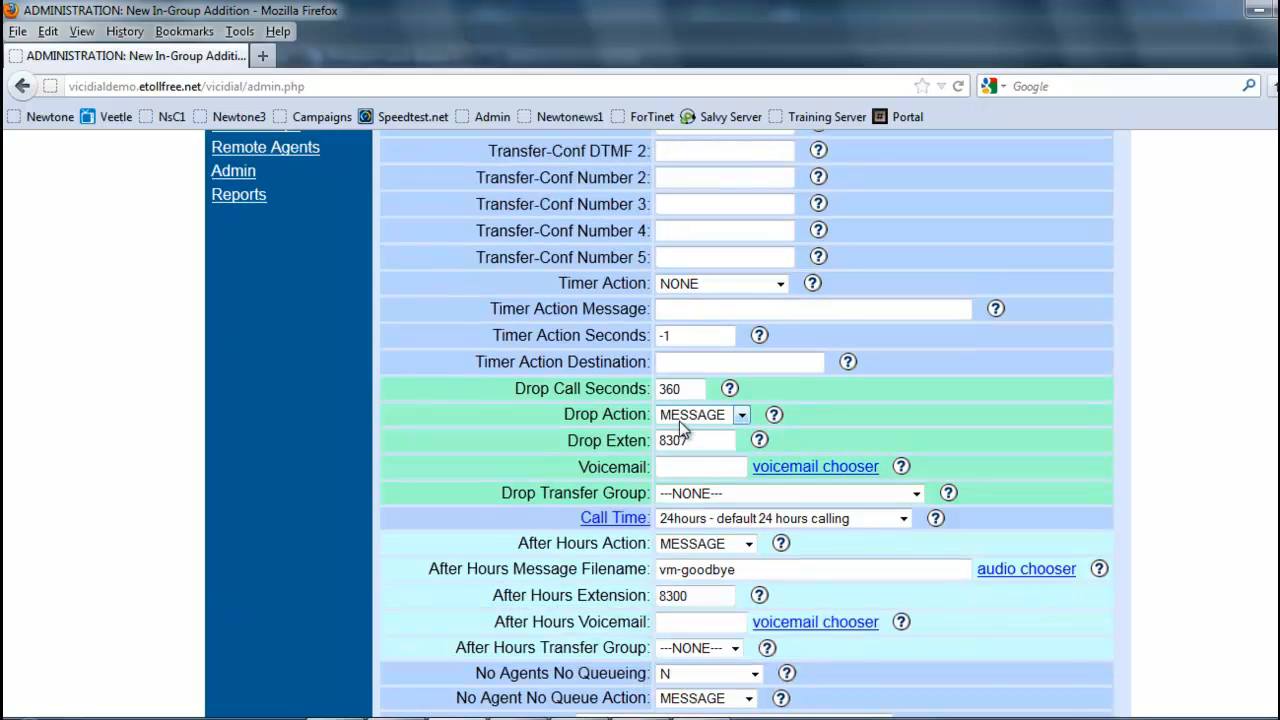
scroll("down", 3)
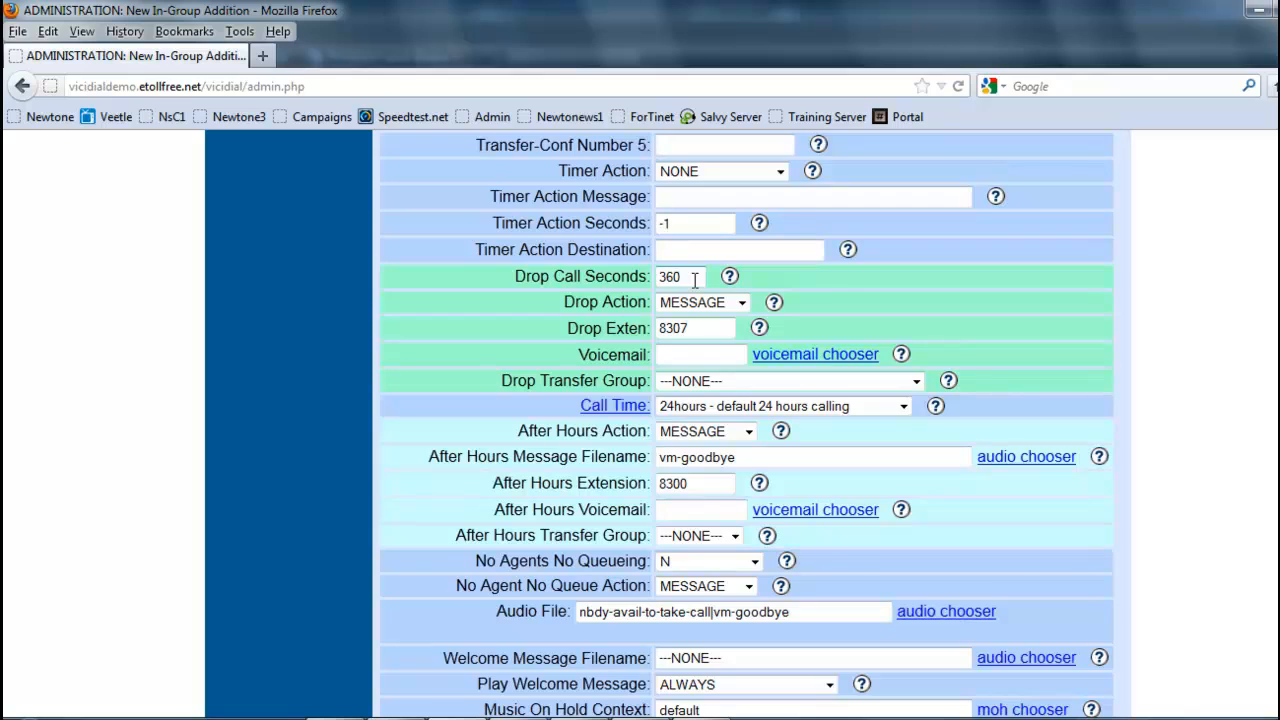
scroll("down", 3)
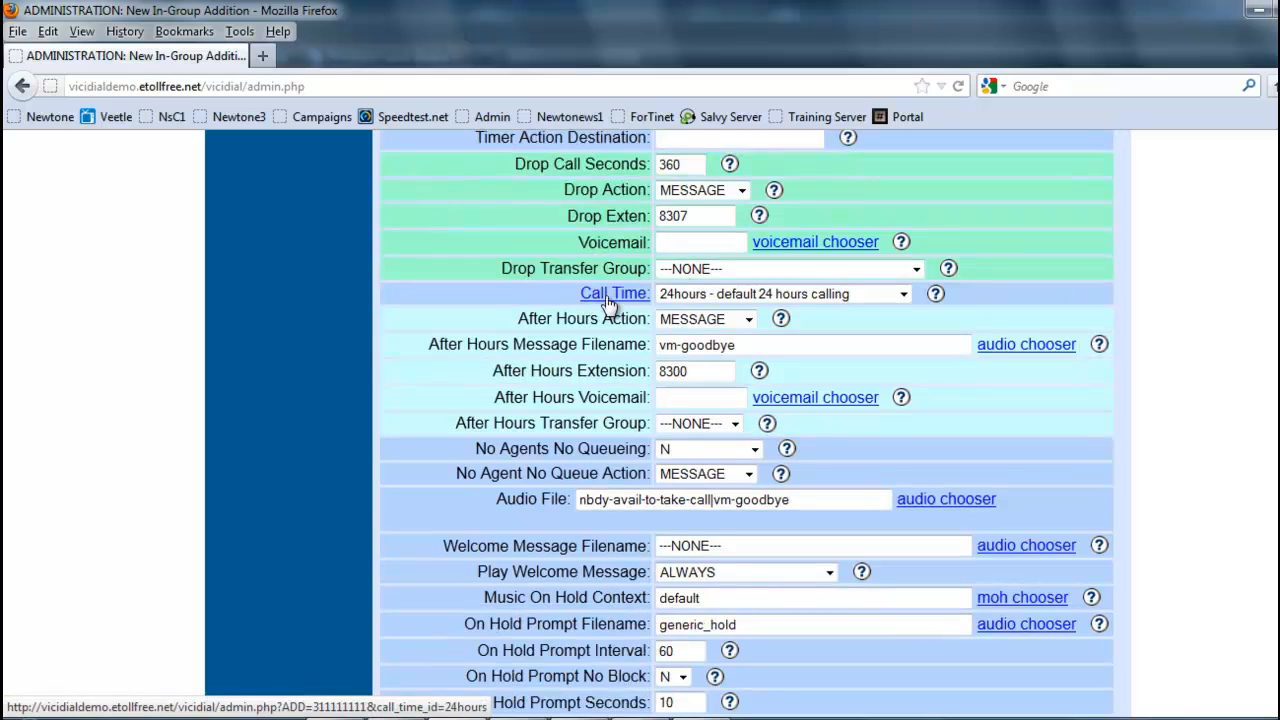
mouse_move(851, 327)
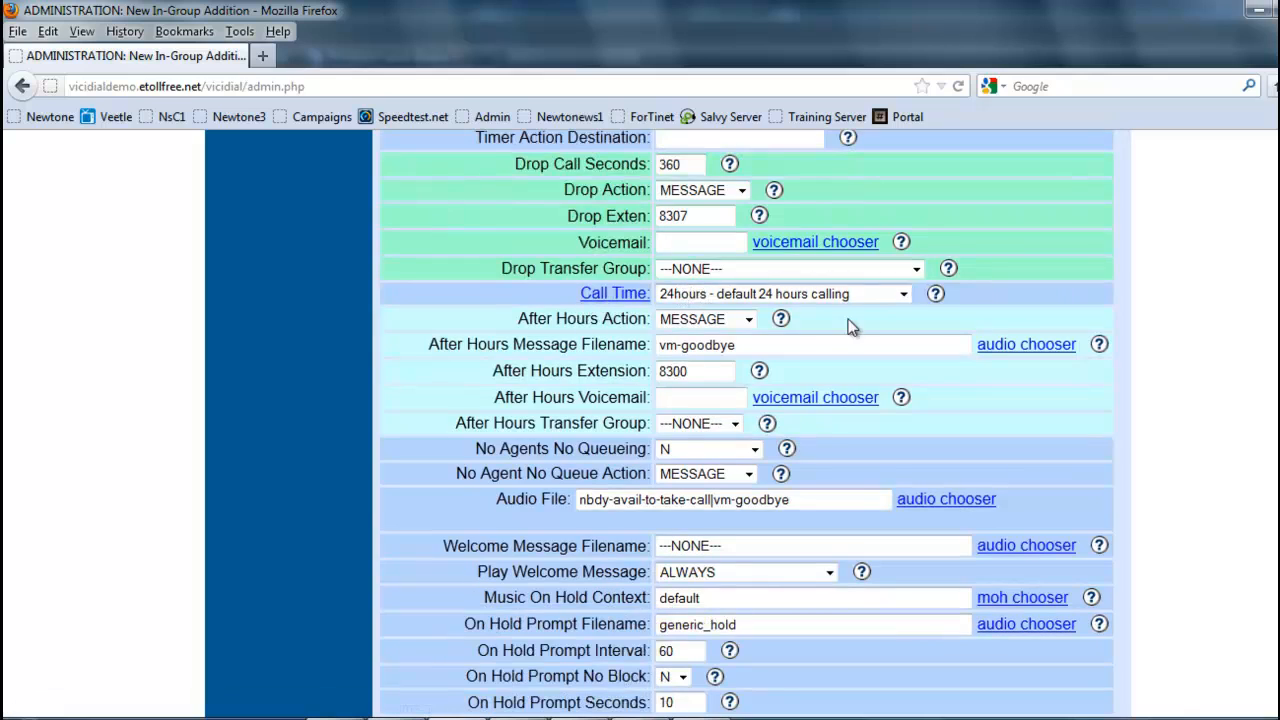
scroll("down", 3)
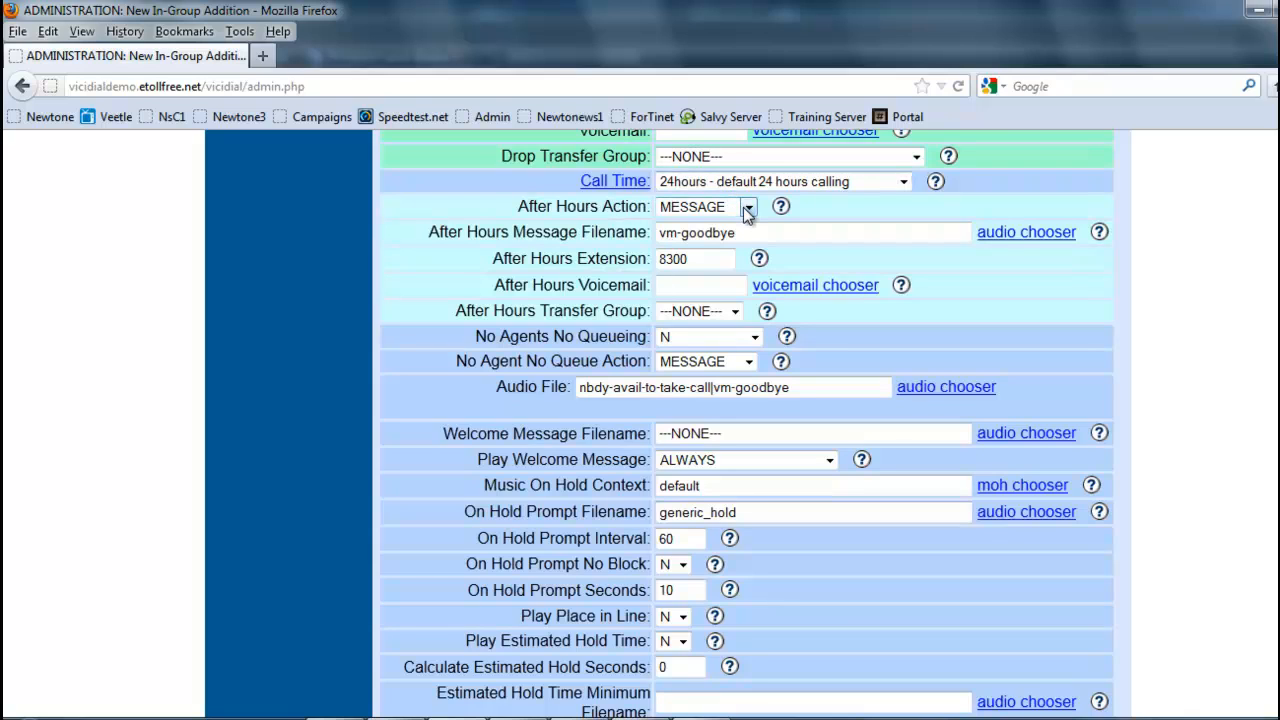
left_click(746, 206)
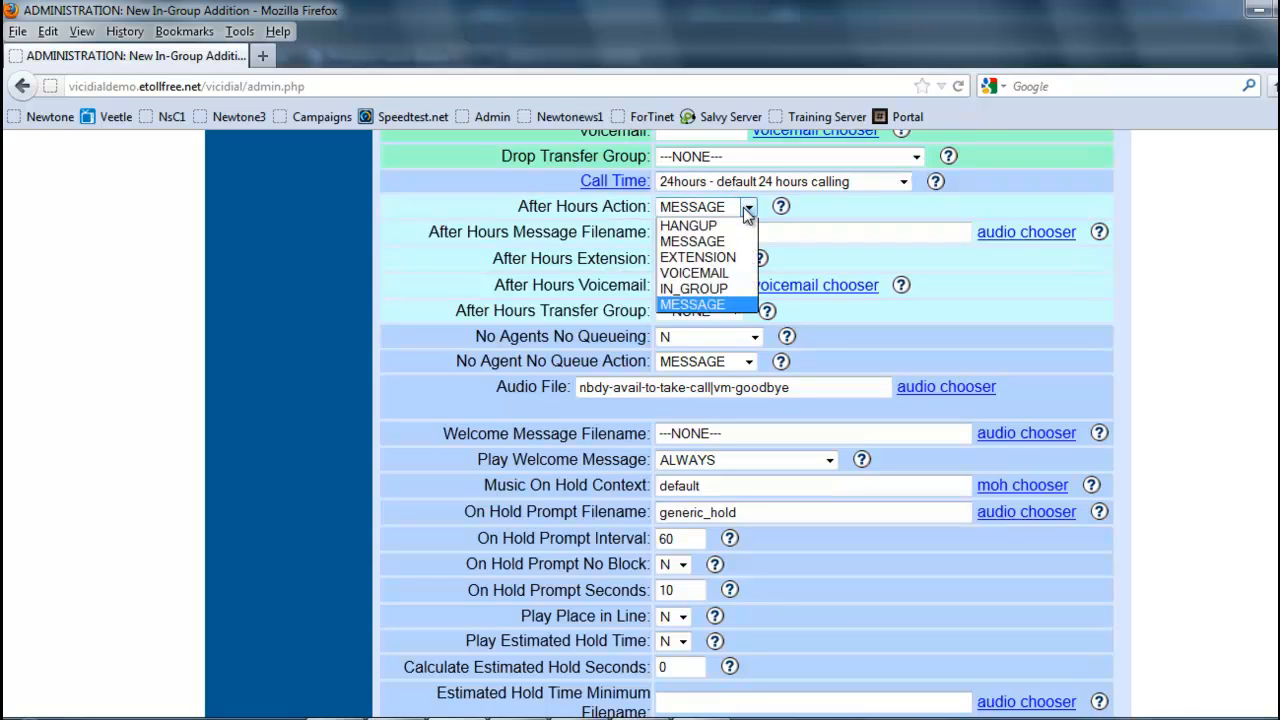
mouse_move(697, 257)
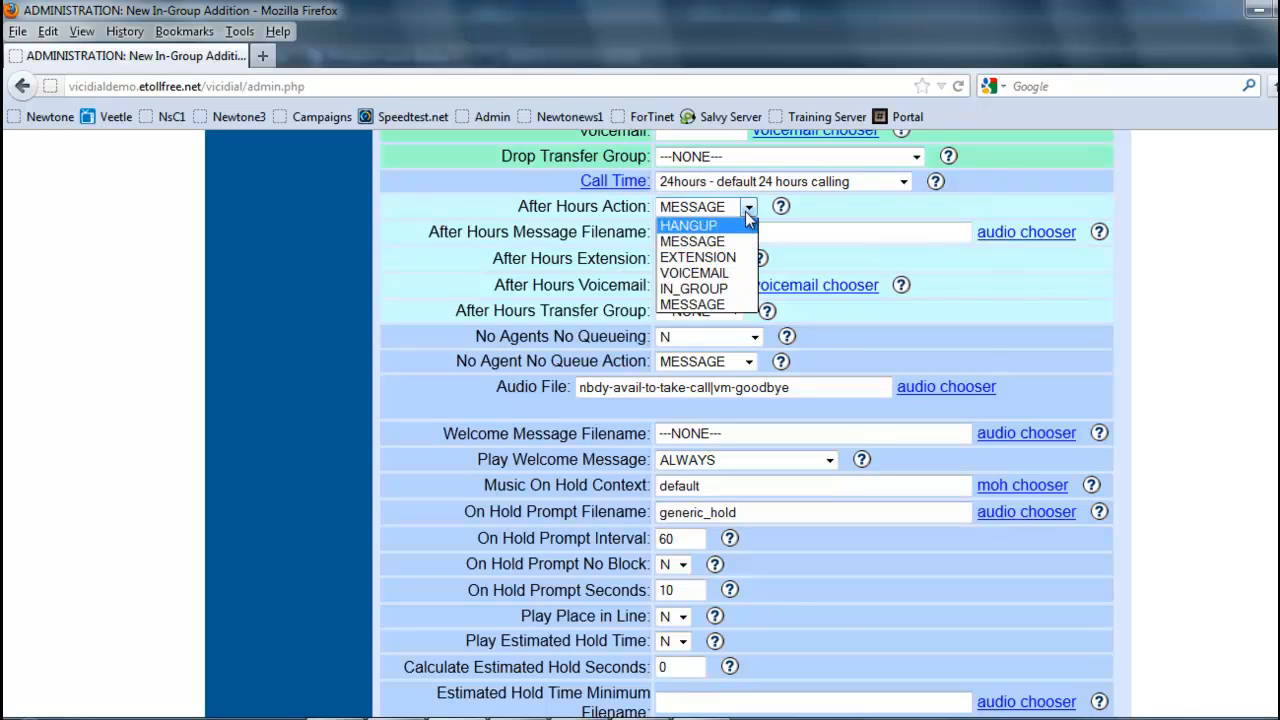
left_click(691, 241)
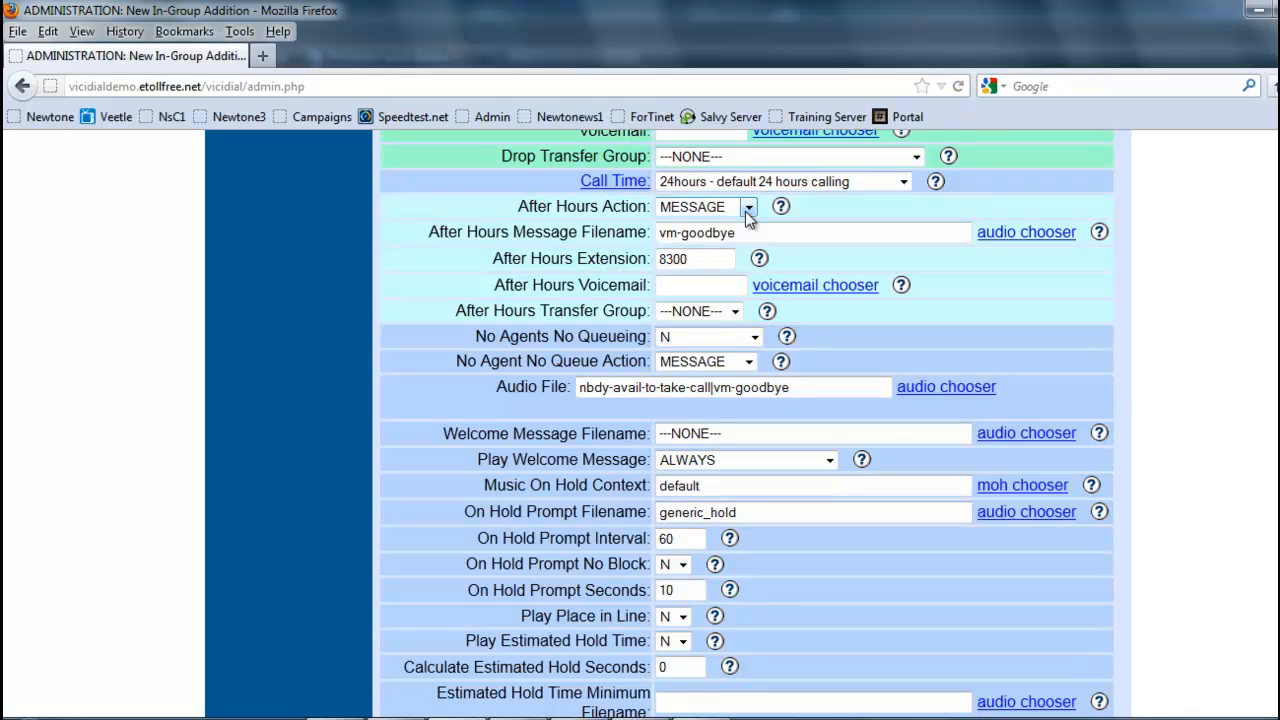
left_click(748, 207)
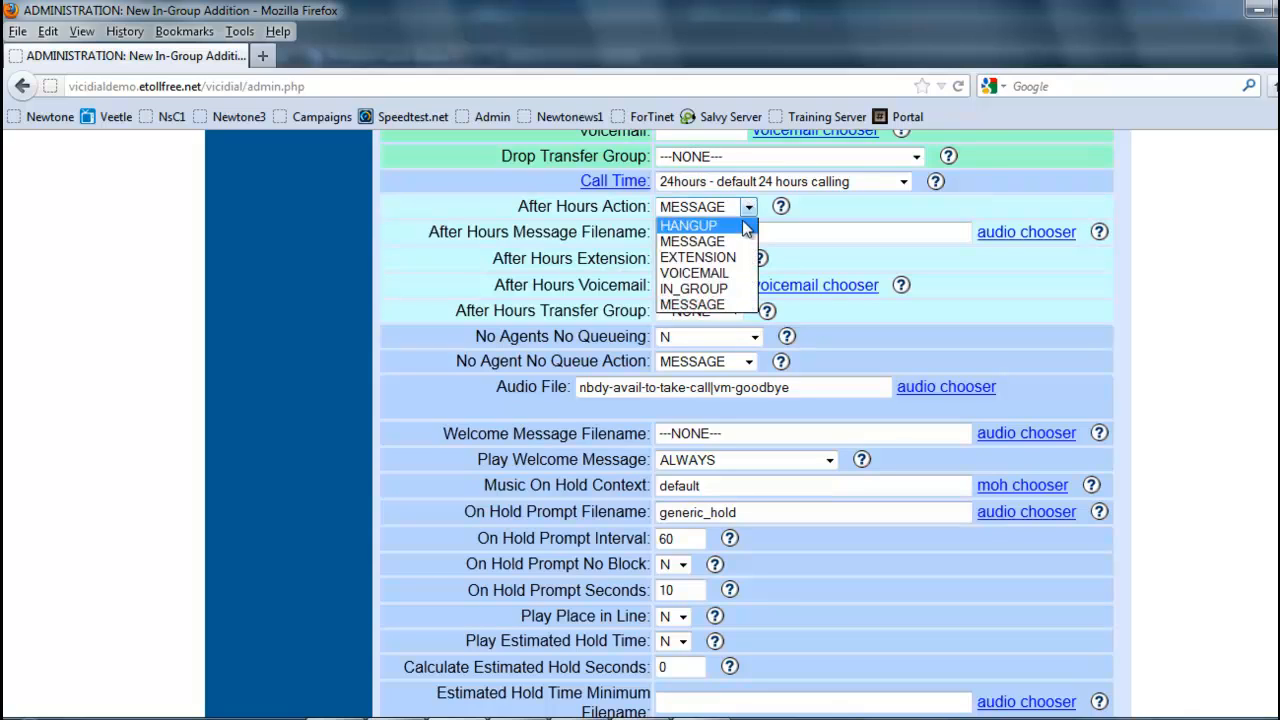
left_click(691, 240)
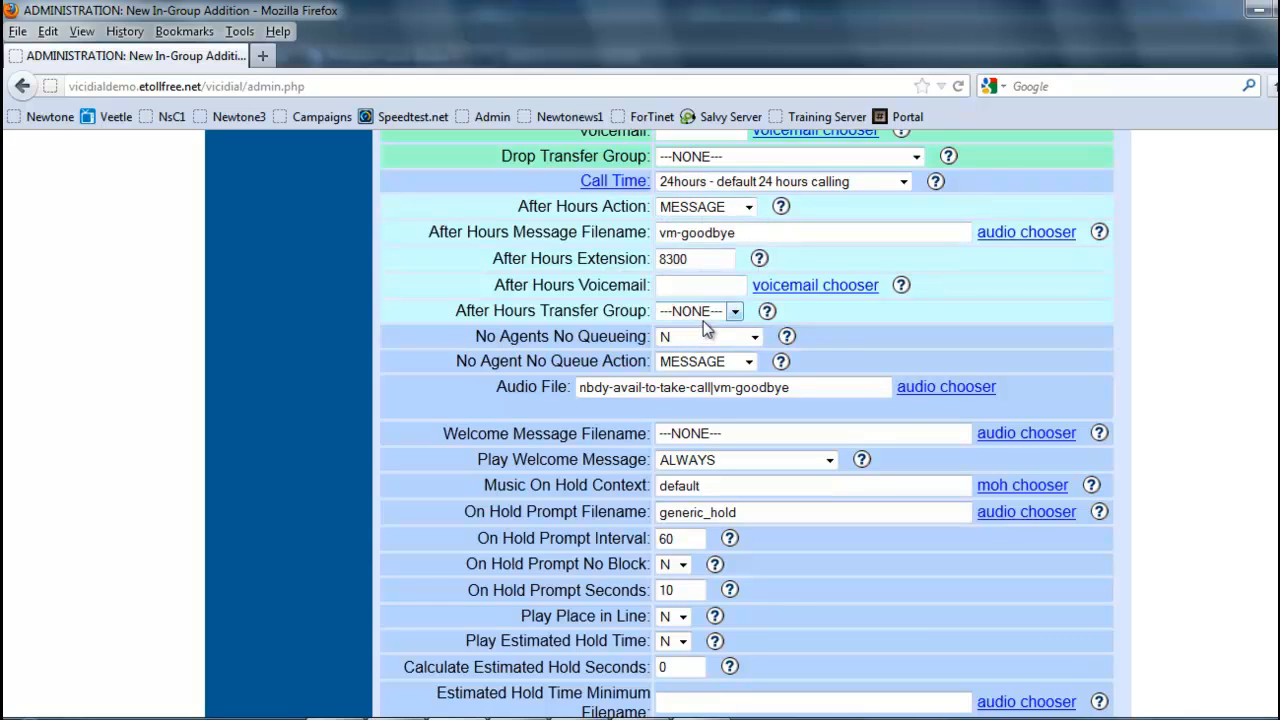
mouse_move(745, 325)
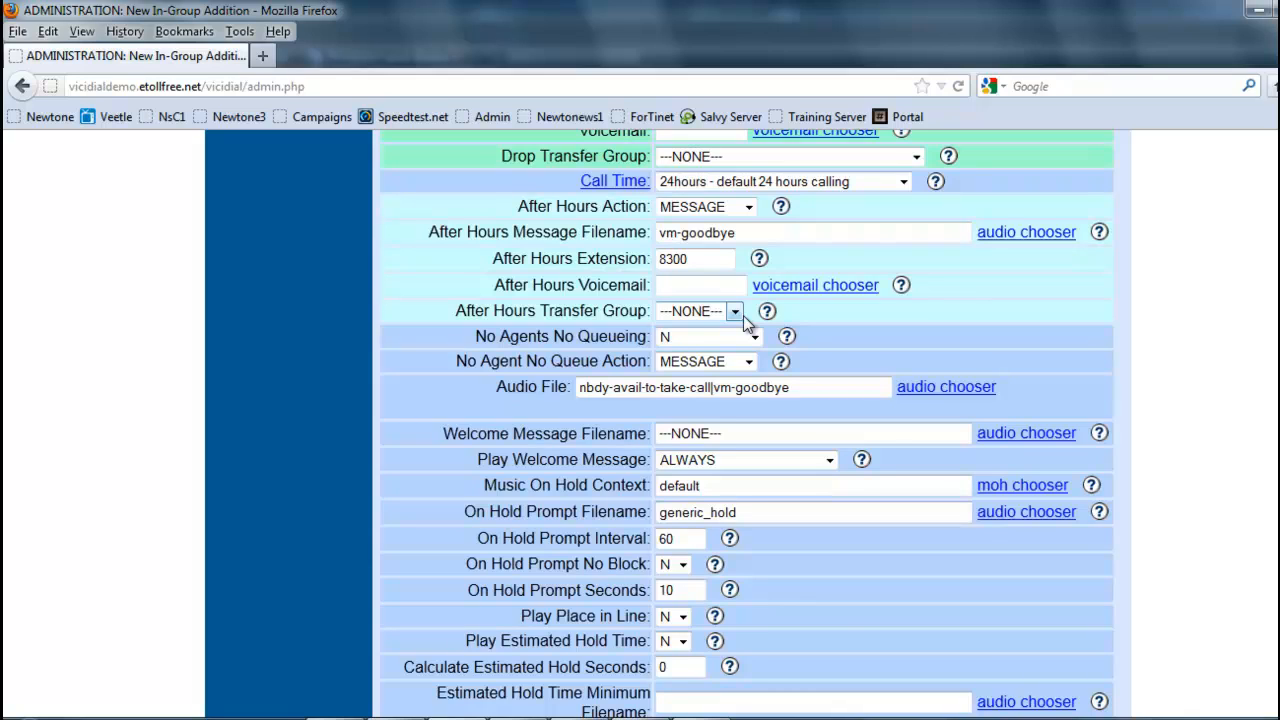
mouse_move(505, 331)
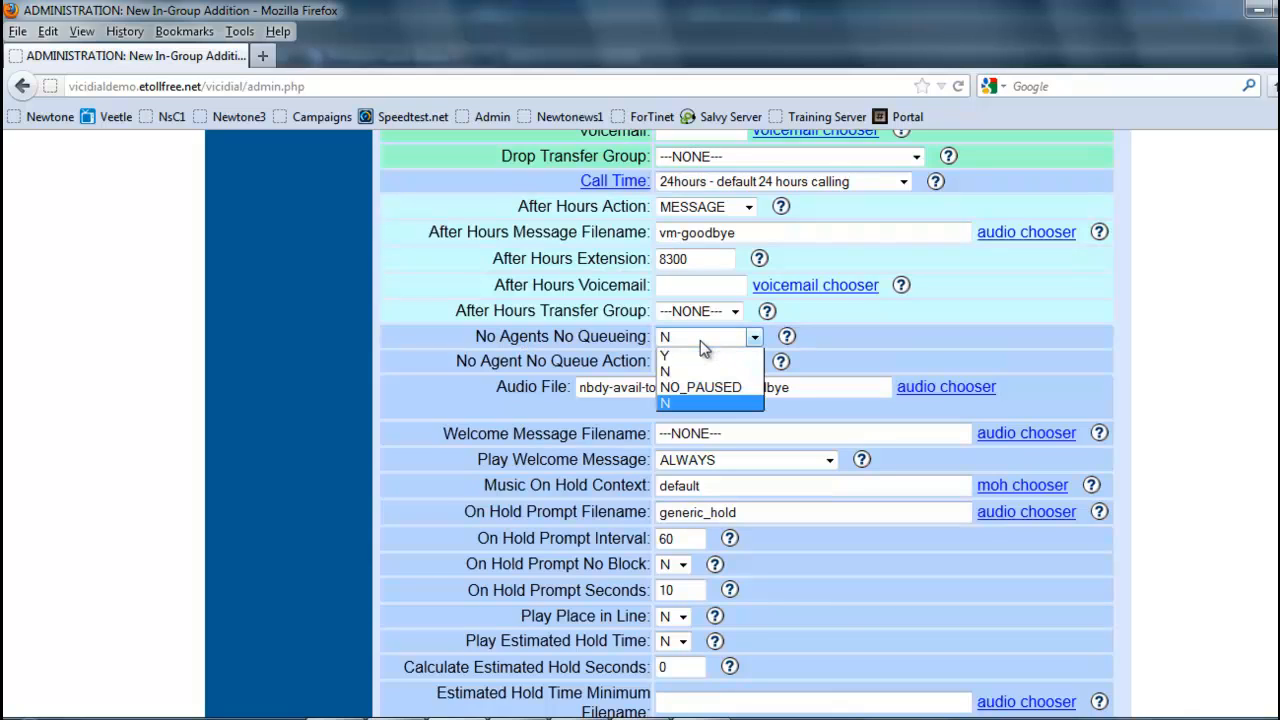
Change No Agents No Queueing from N to Y on the TX_CALLBACK group.
left_click(700, 361)
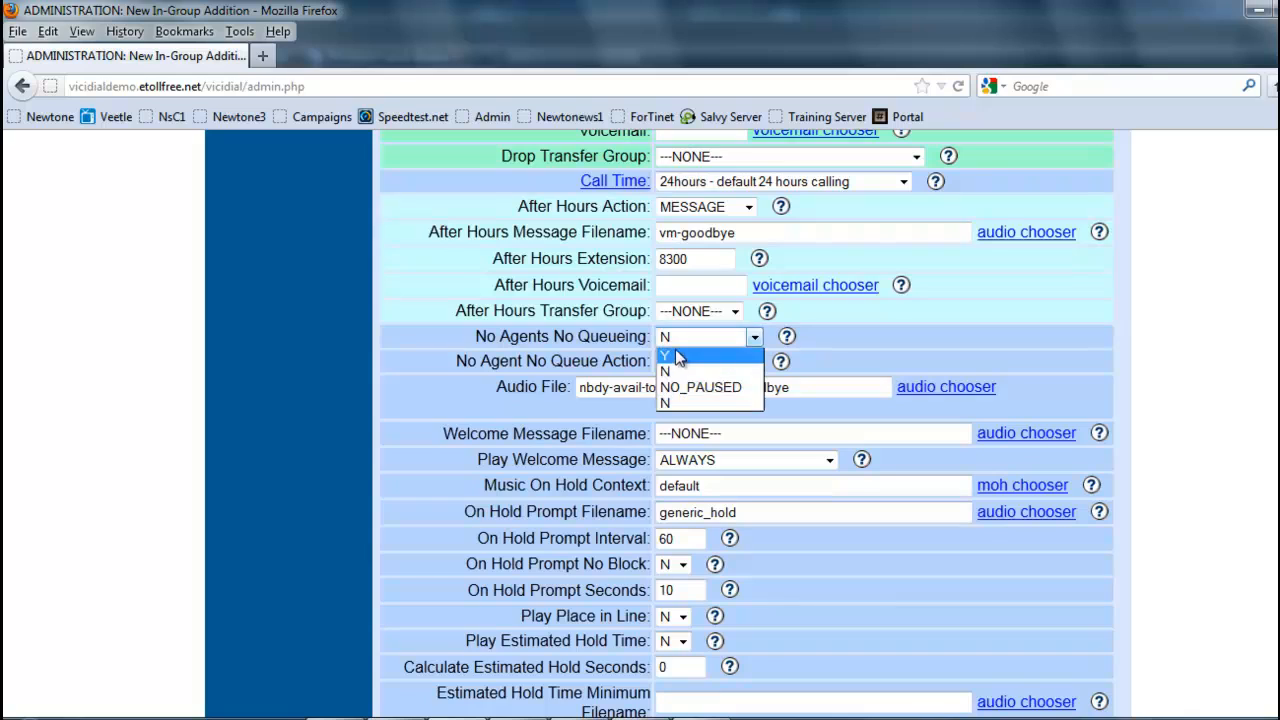
left_click(665, 355)
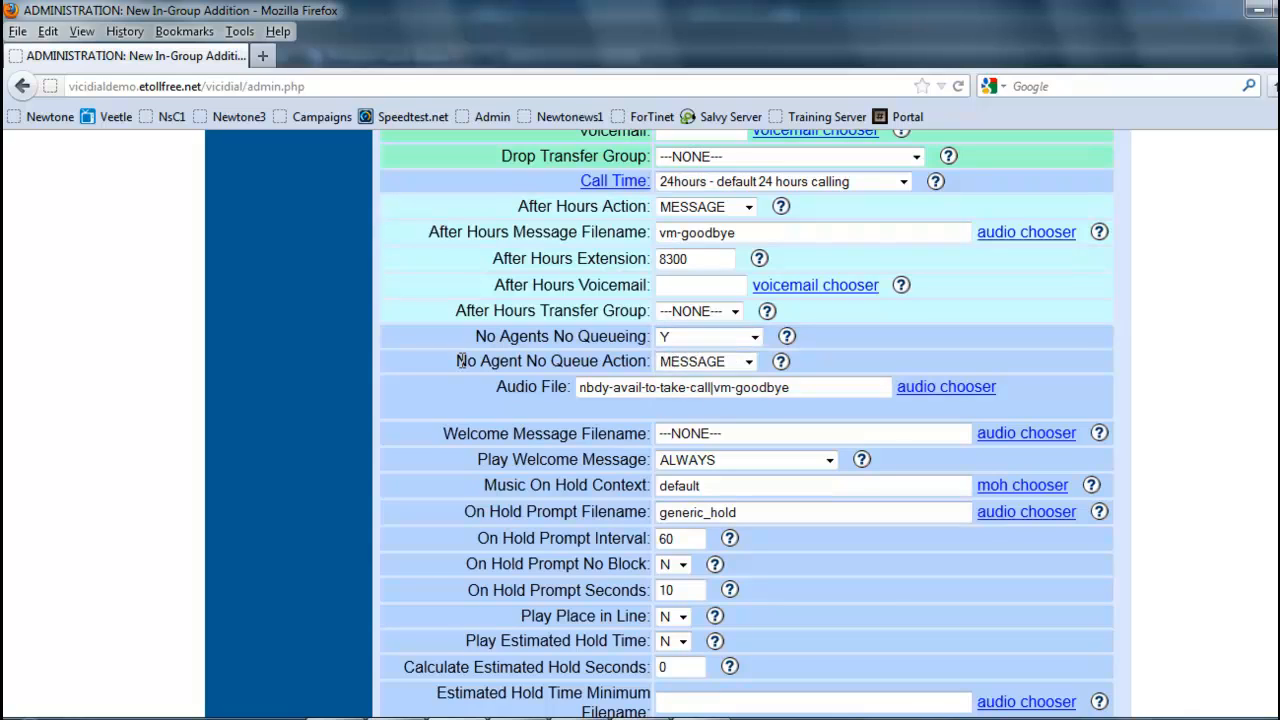
mouse_move(585, 407)
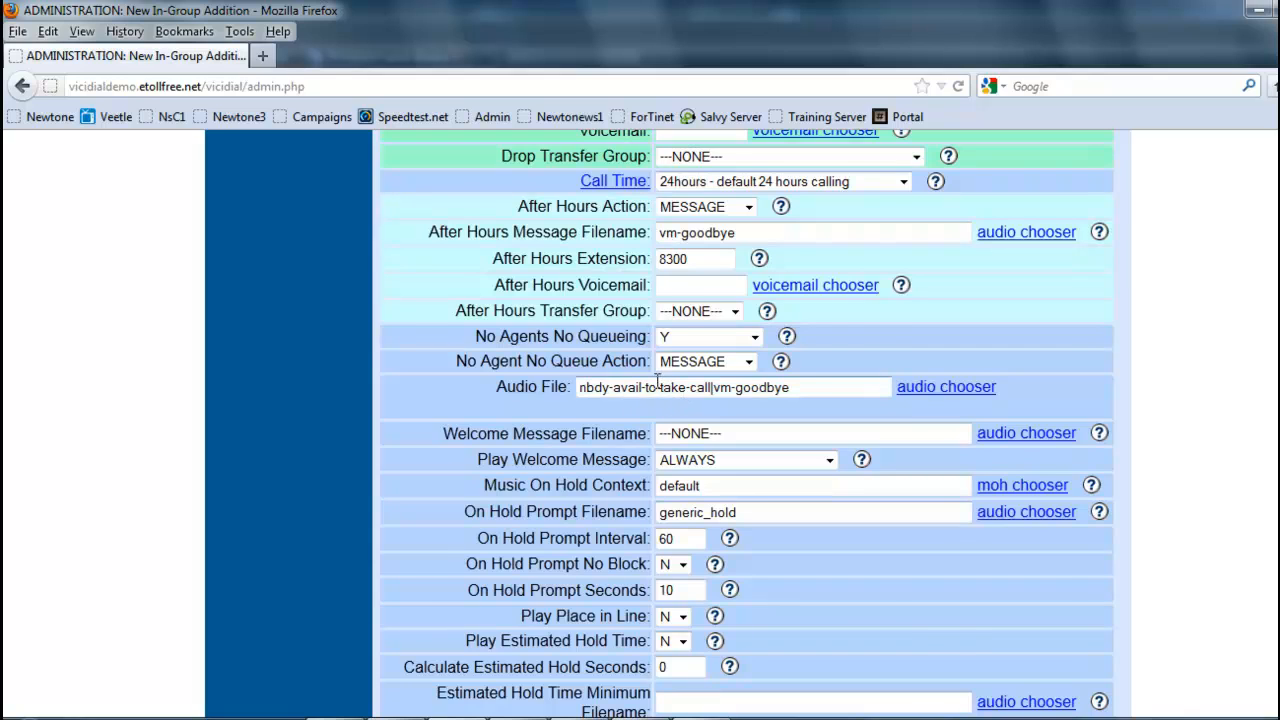
scroll("down", 3)
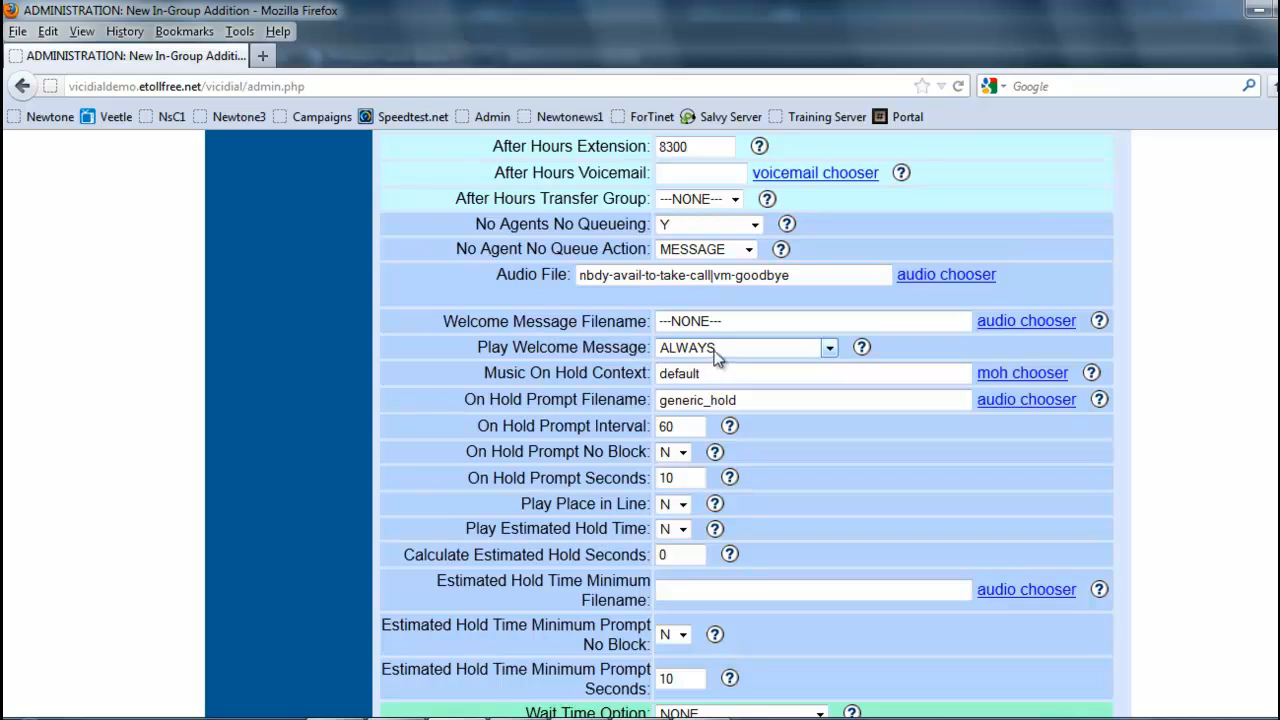
mouse_move(652, 448)
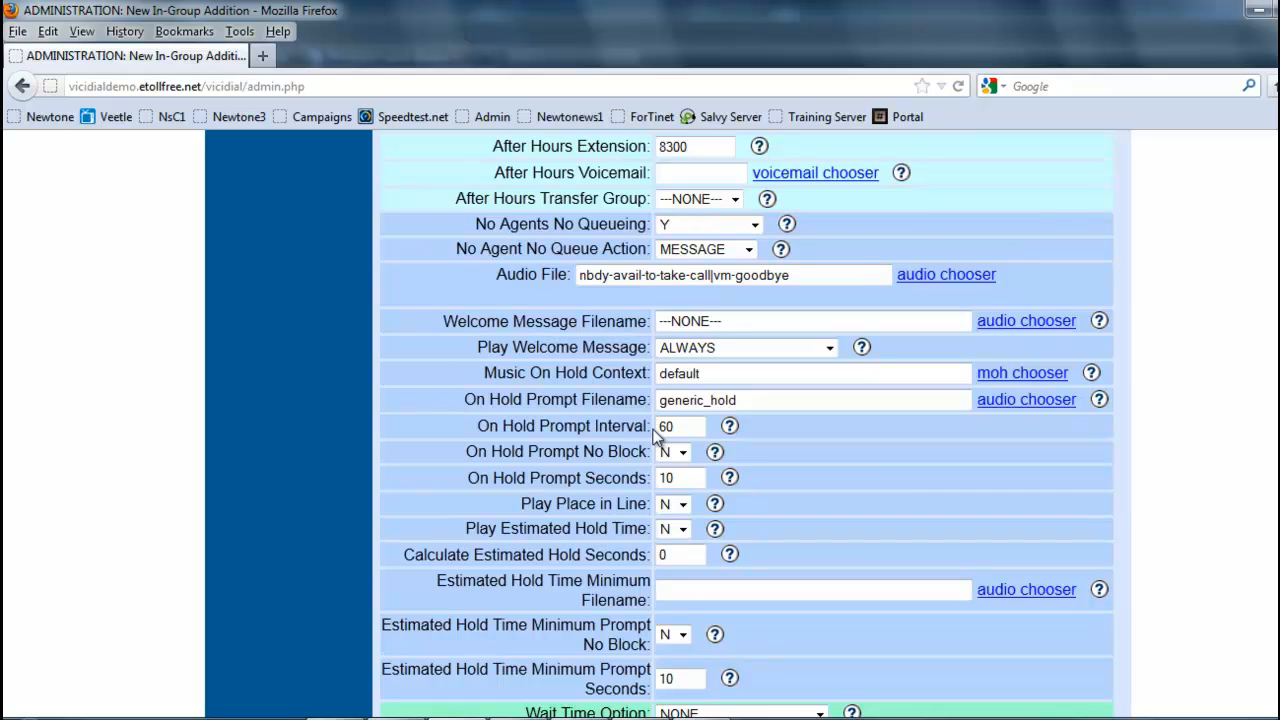
mouse_move(578, 471)
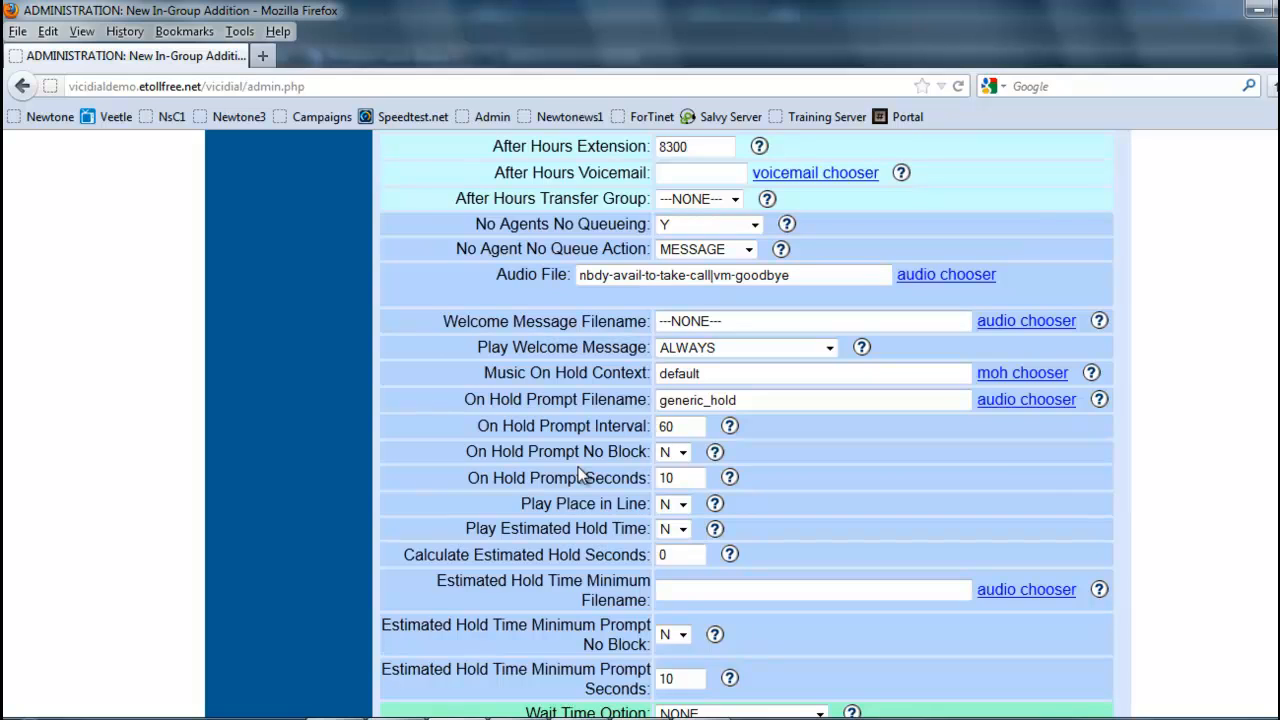
scroll("down", 3)
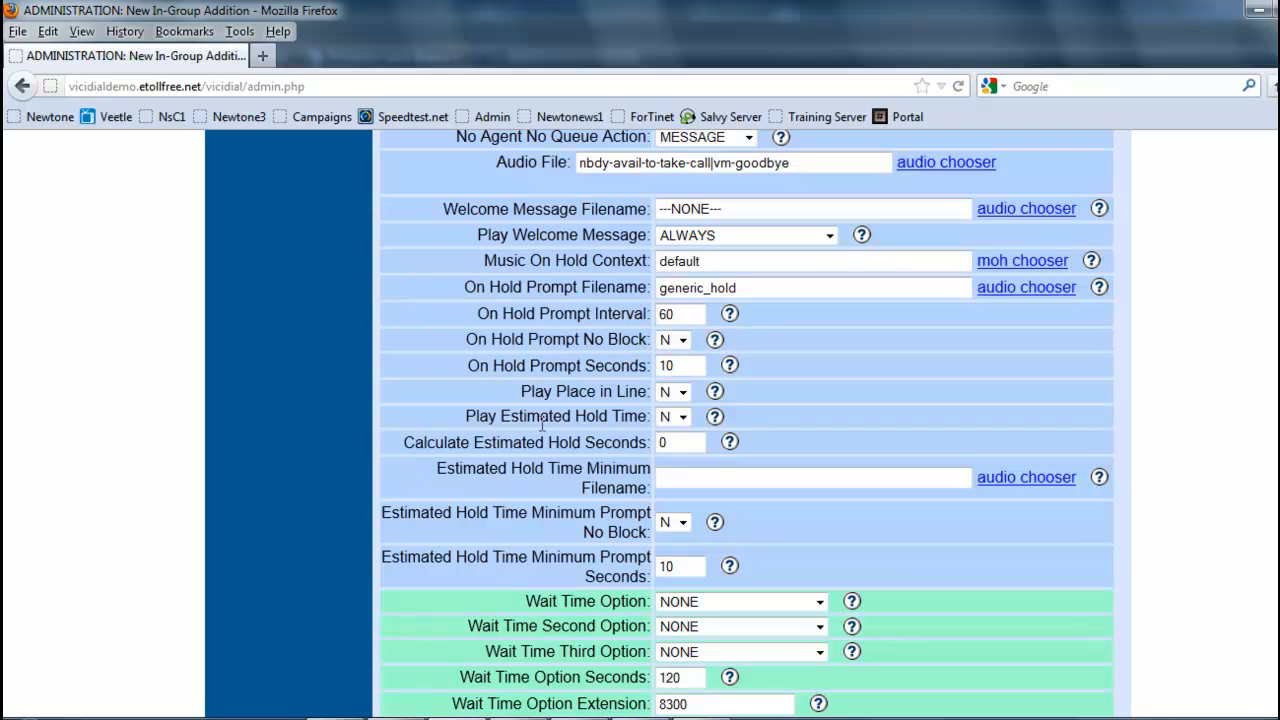
scroll("down", 3)
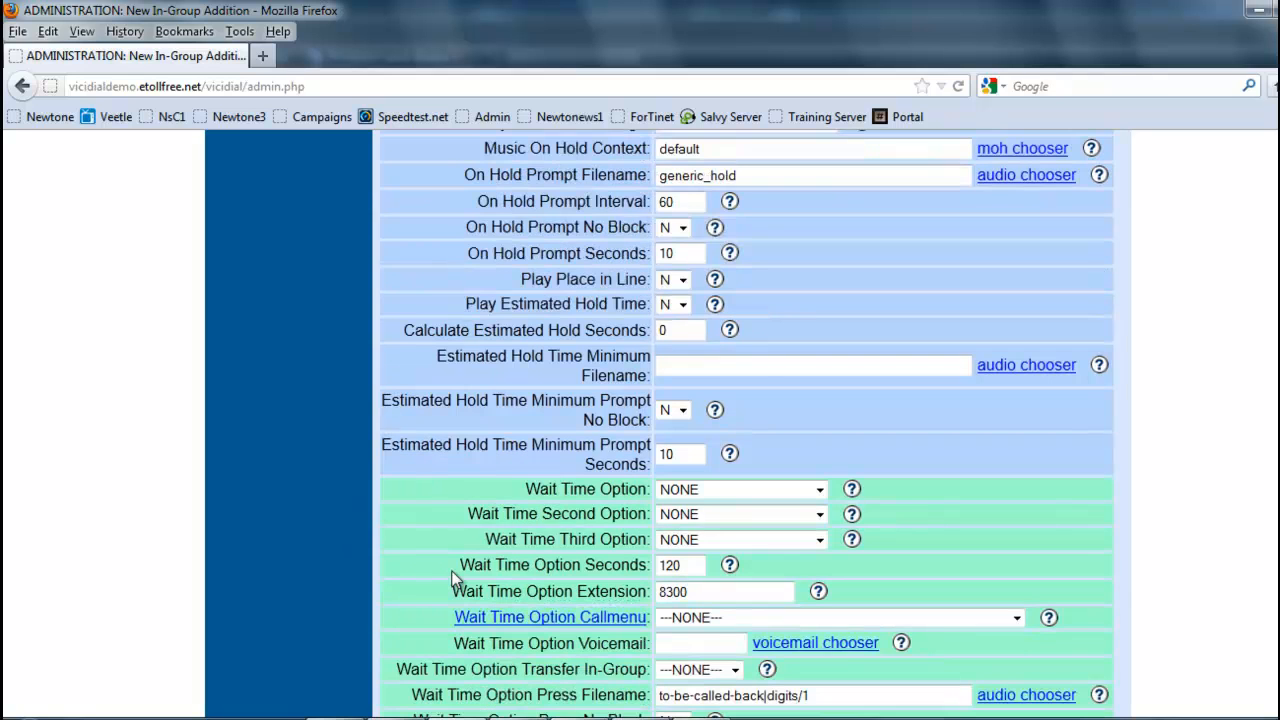
scroll("down", 3)
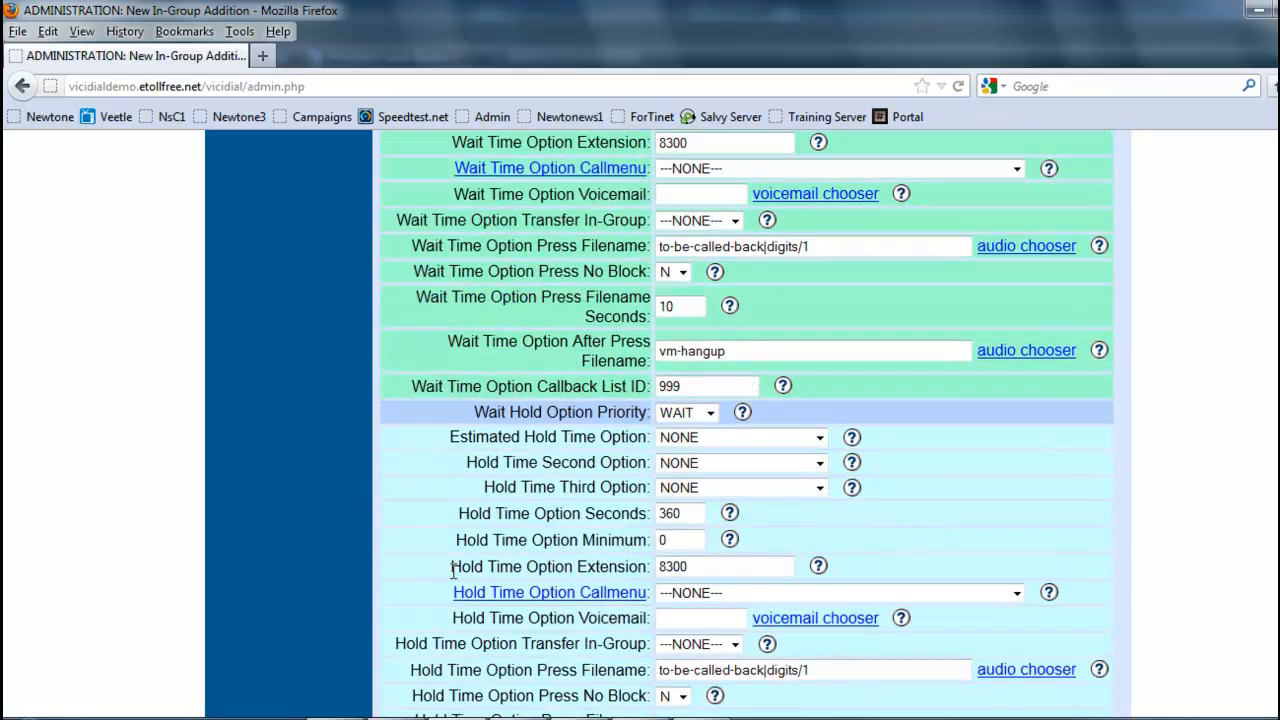
scroll("down", 3)
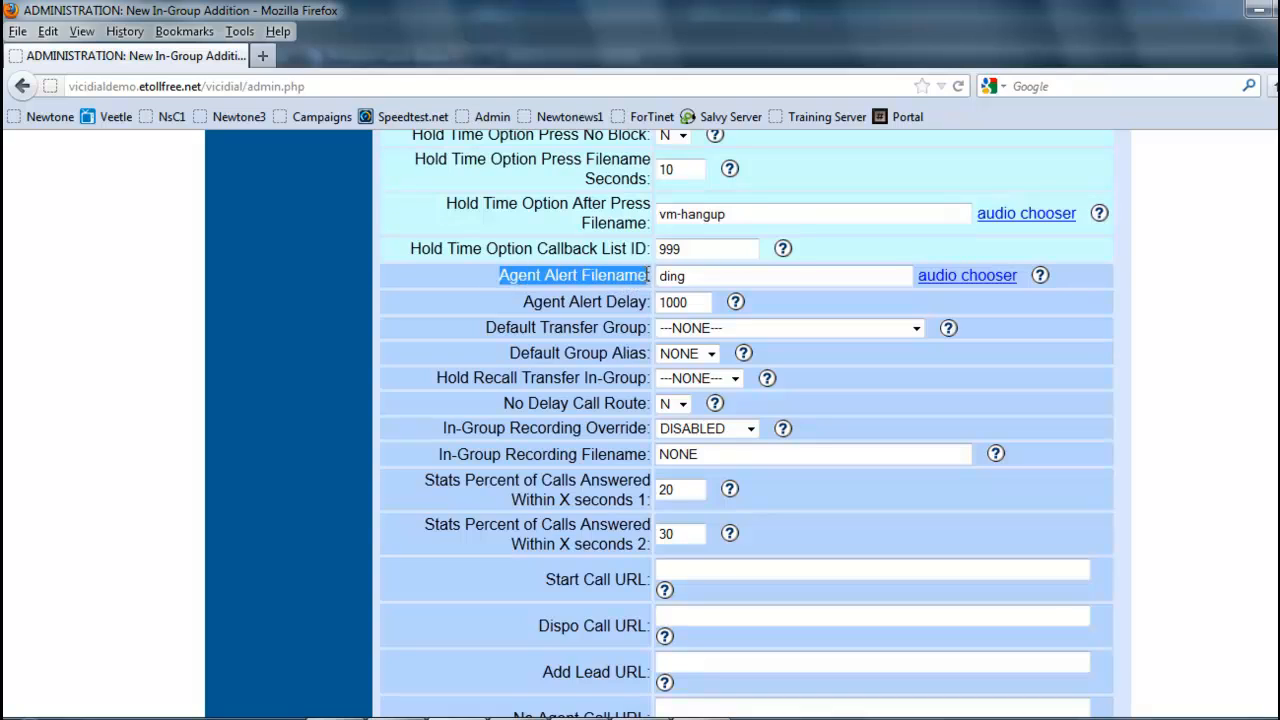
mouse_move(497, 283)
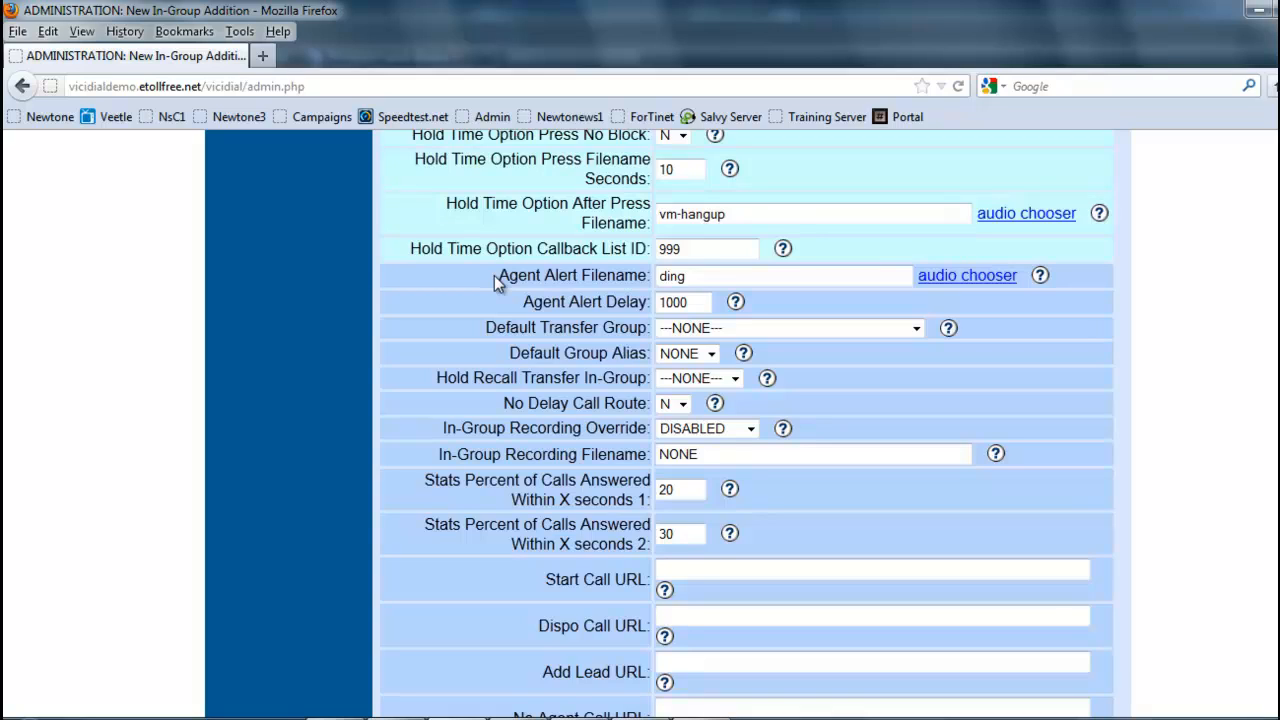
scroll("down", 3)
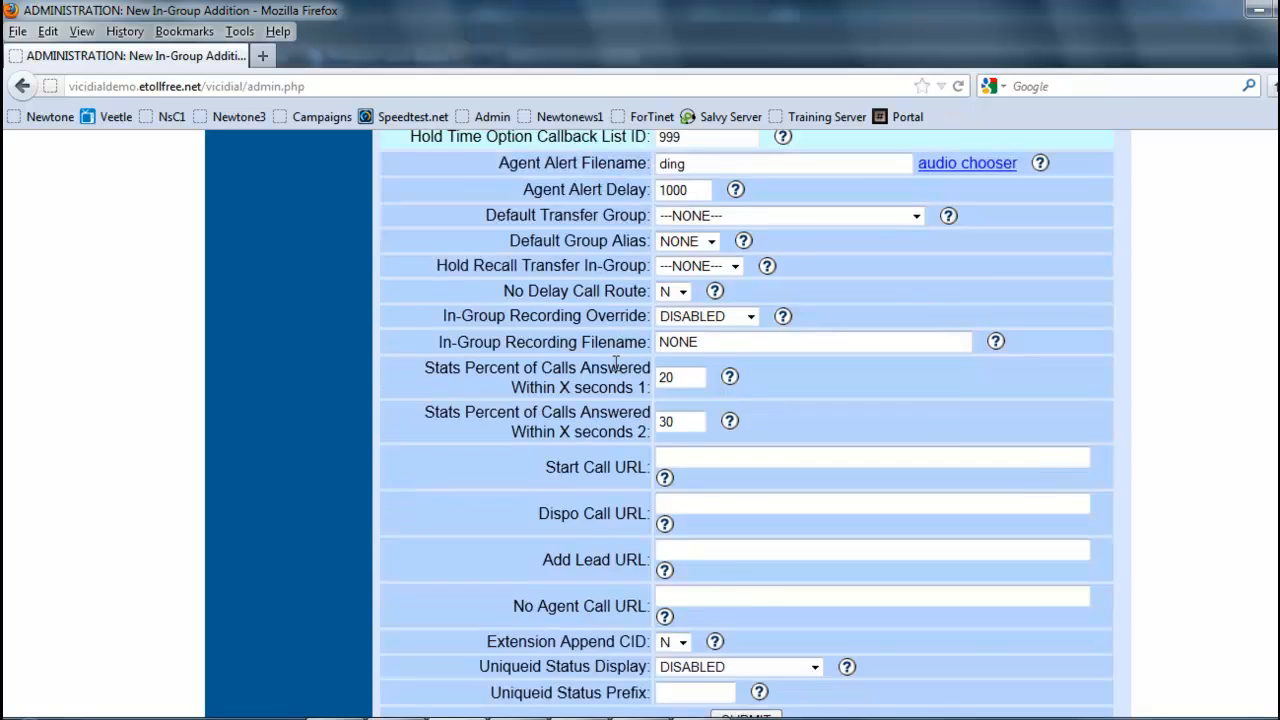
Select 6000 - Test Agent in the Agent Ranks table, keeping rank 0.
scroll("down", 3)
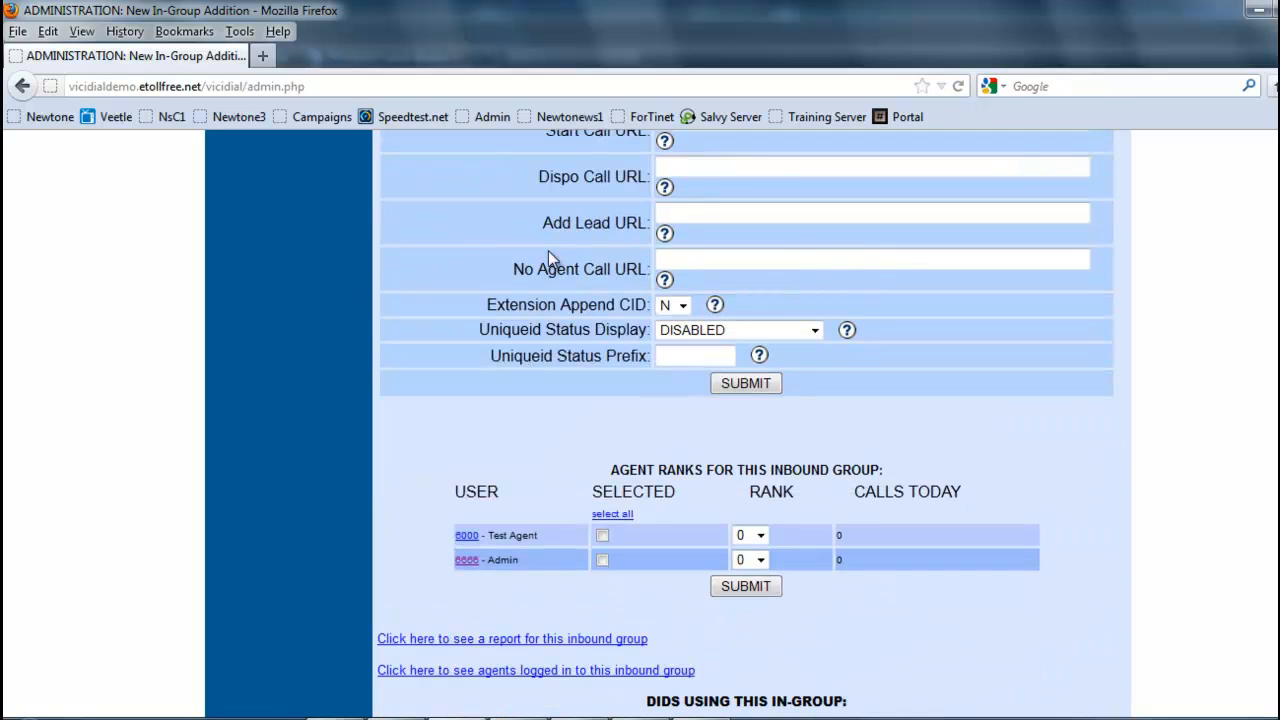
mouse_move(795, 407)
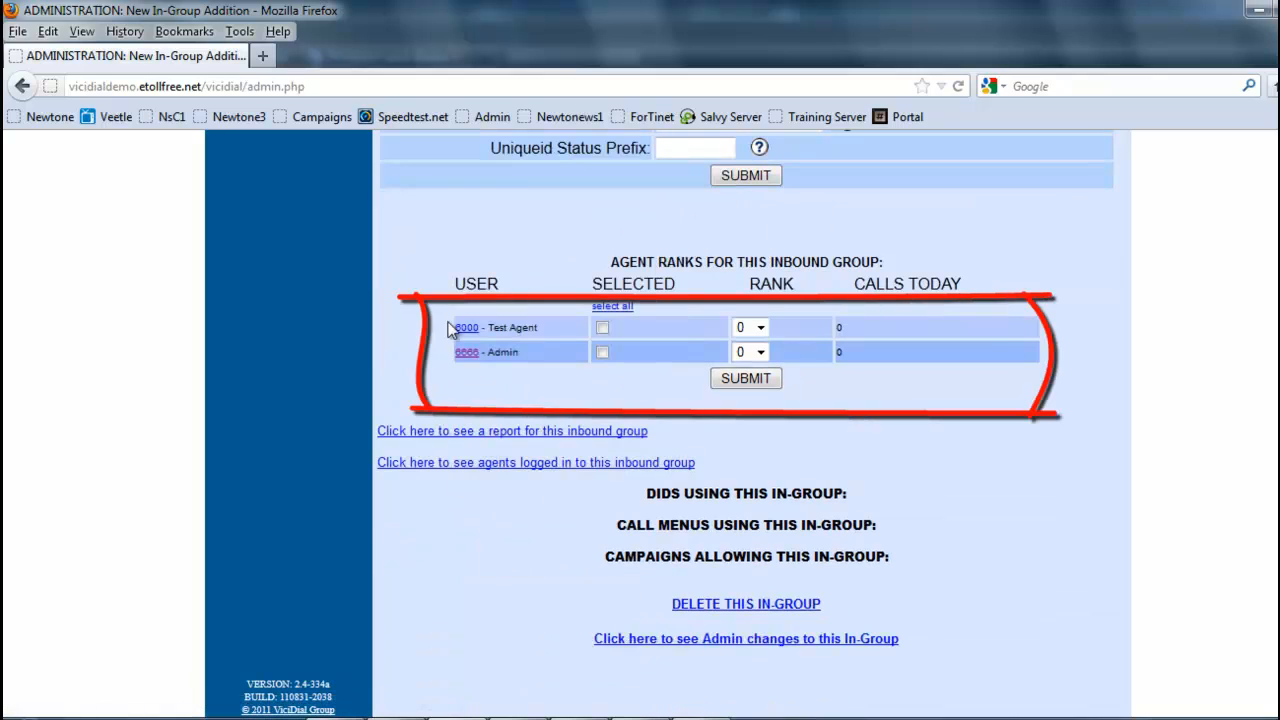
mouse_move(465, 390)
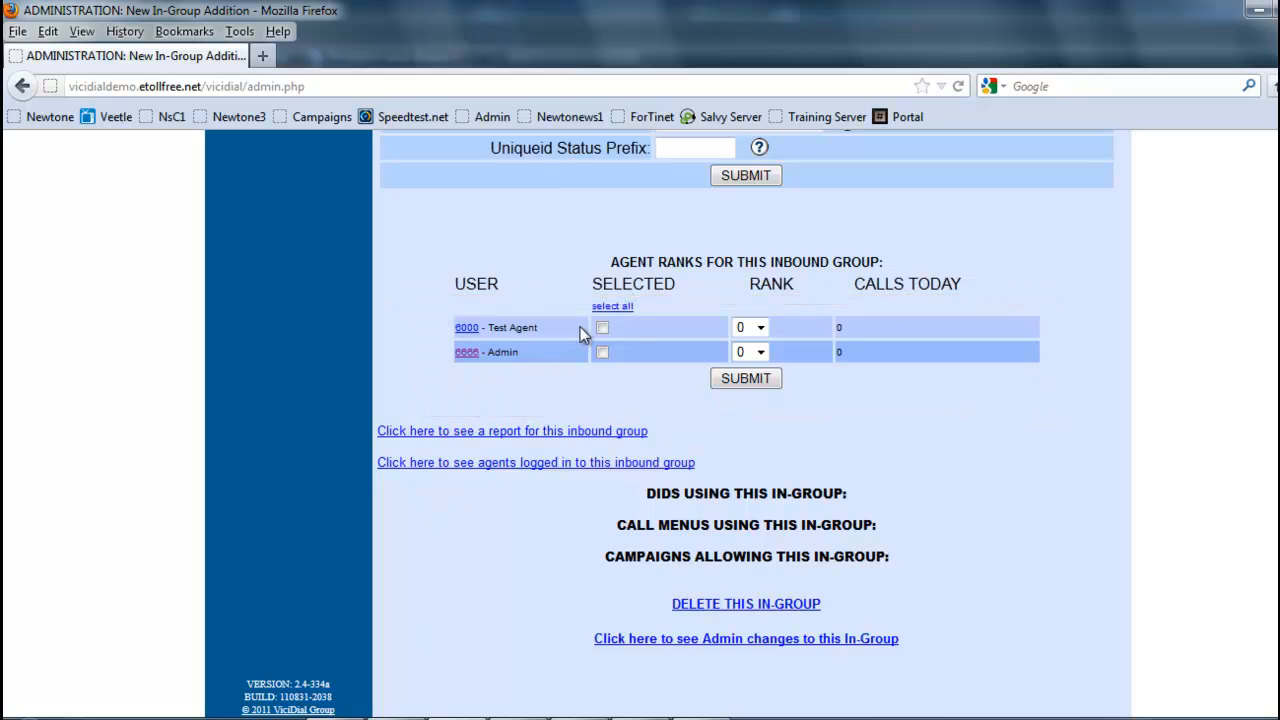
scroll("up", 3)
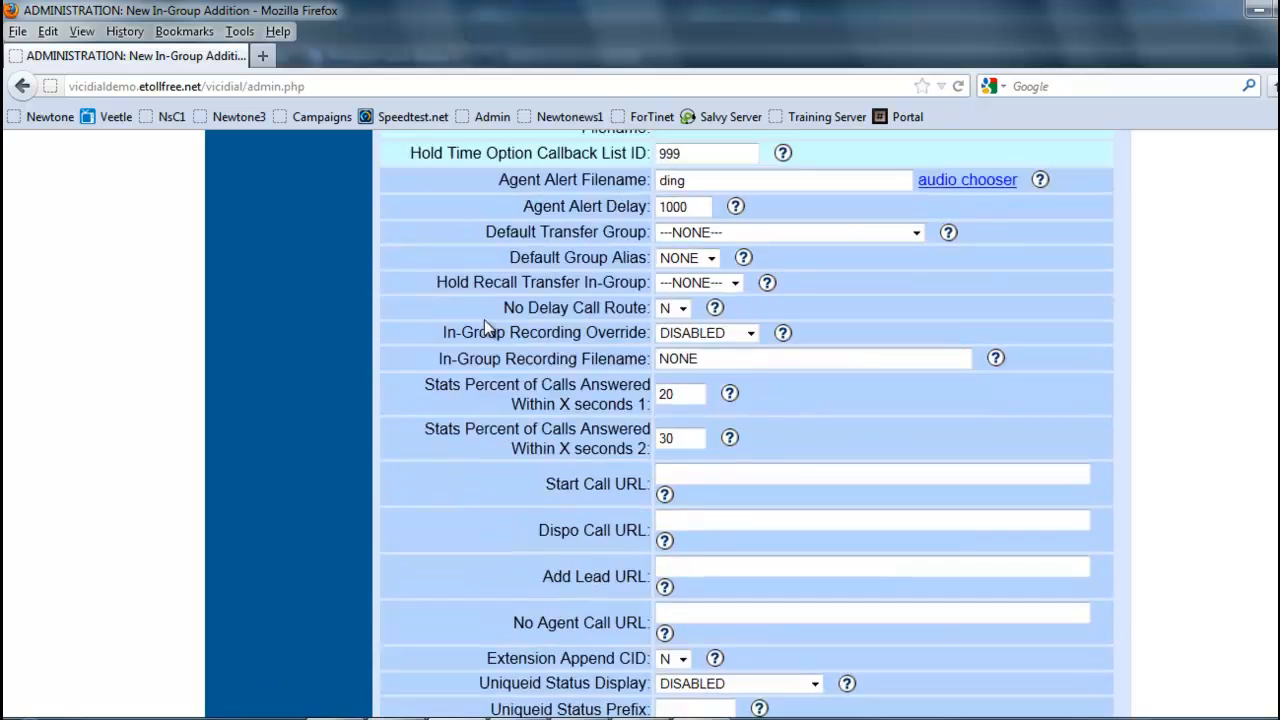
scroll("down", 3)
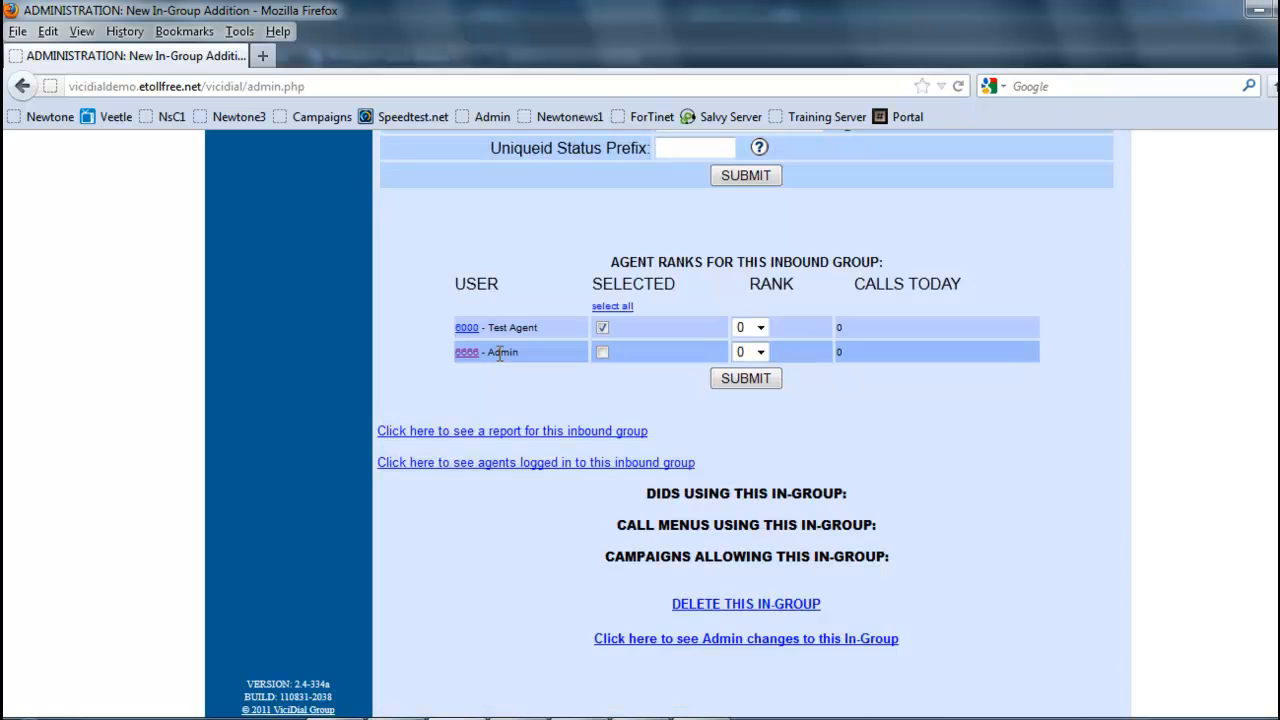
mouse_move(512, 352)
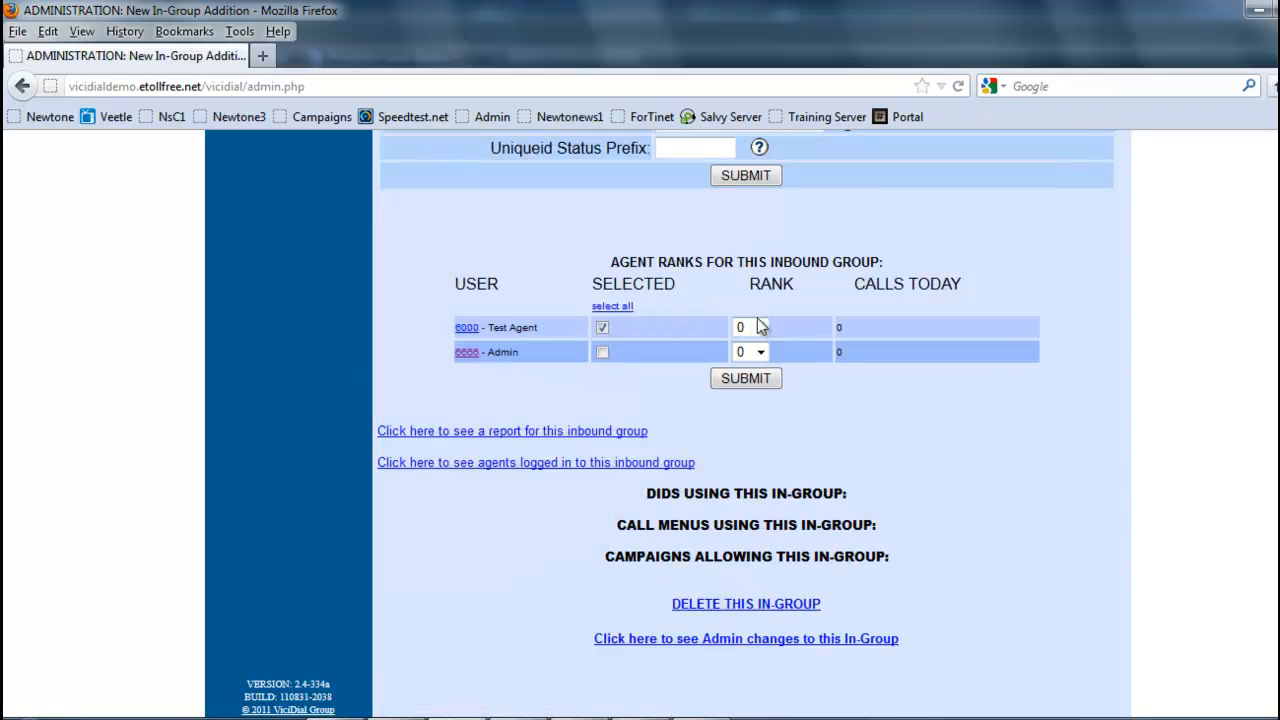
left_click(749, 327)
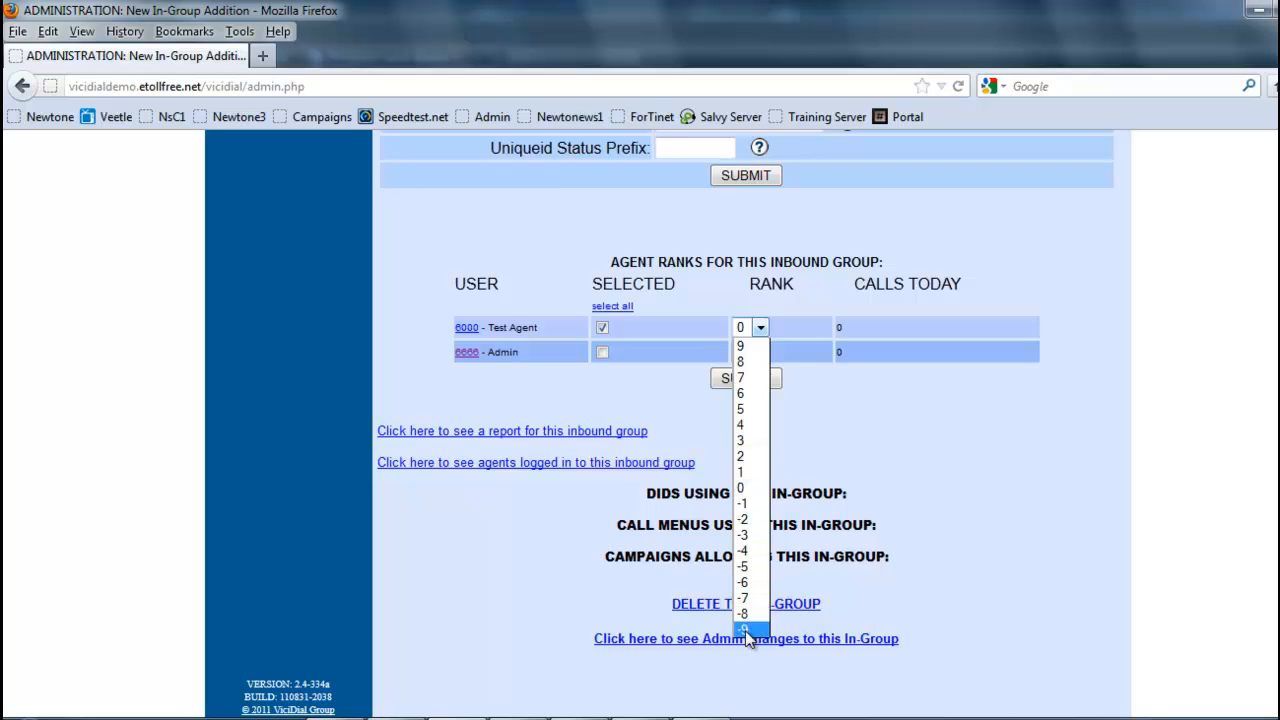
mouse_move(744, 613)
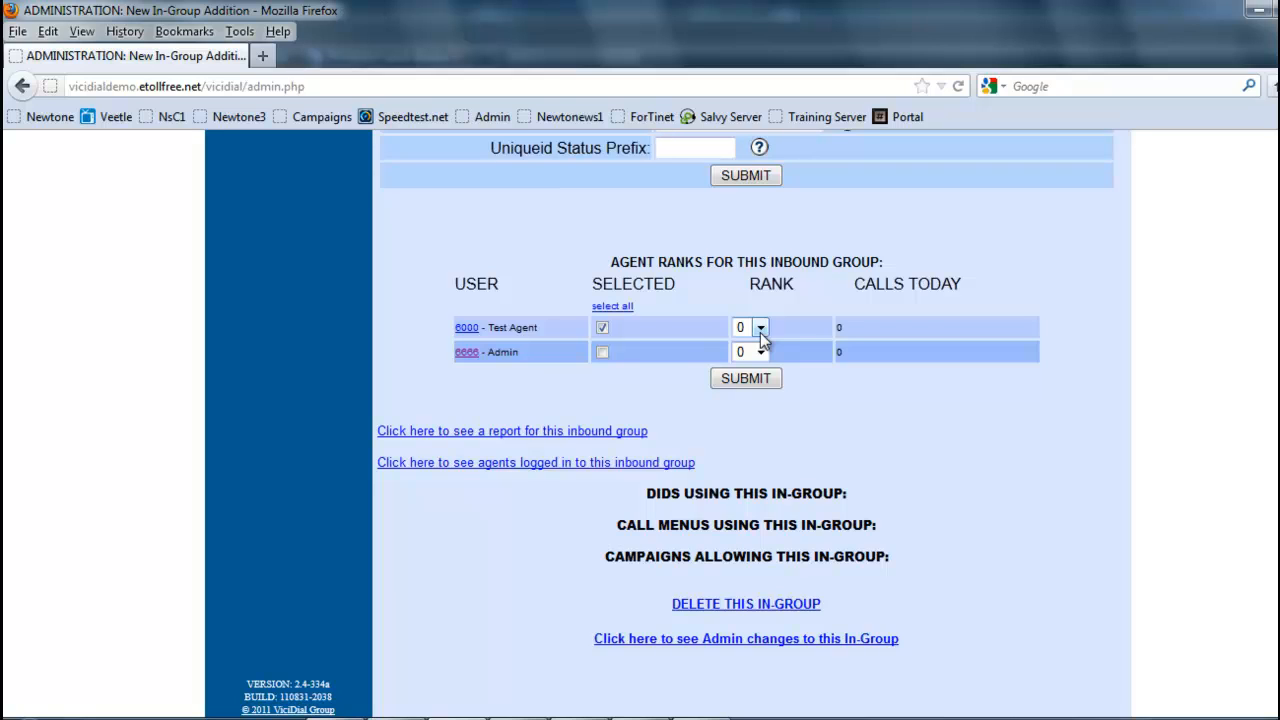
scroll("up", 3)
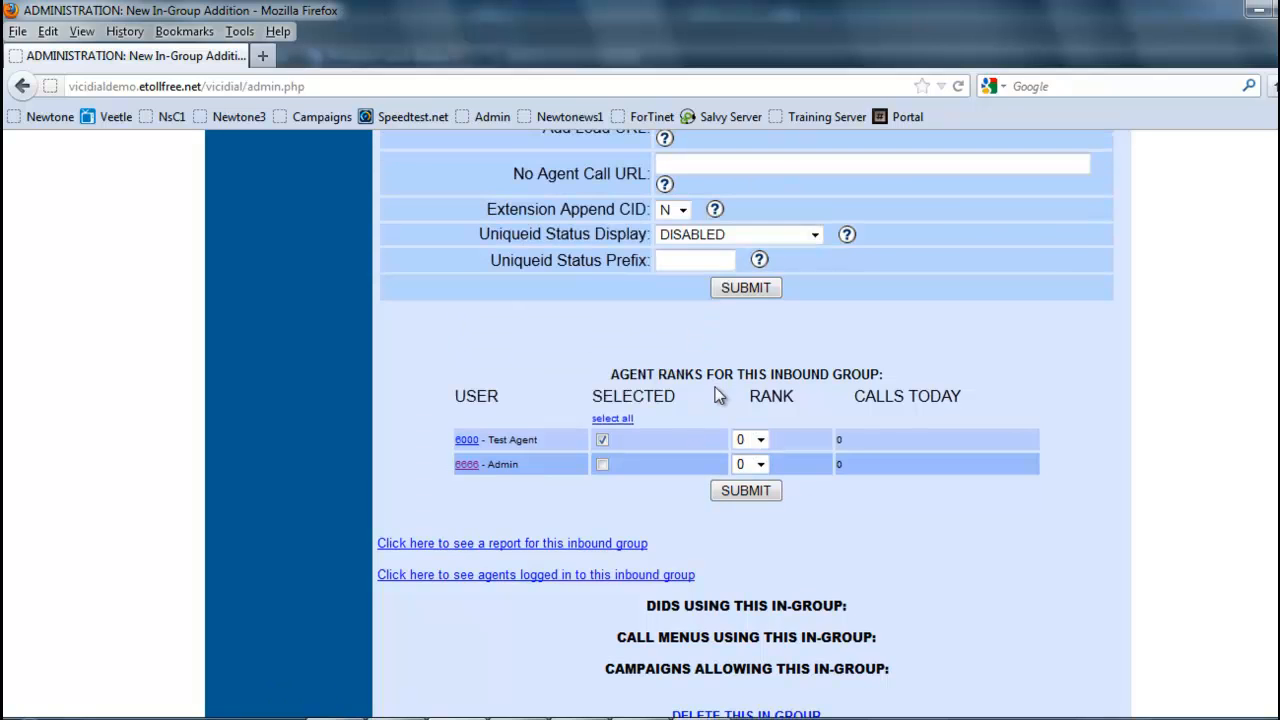
scroll("up", 3)
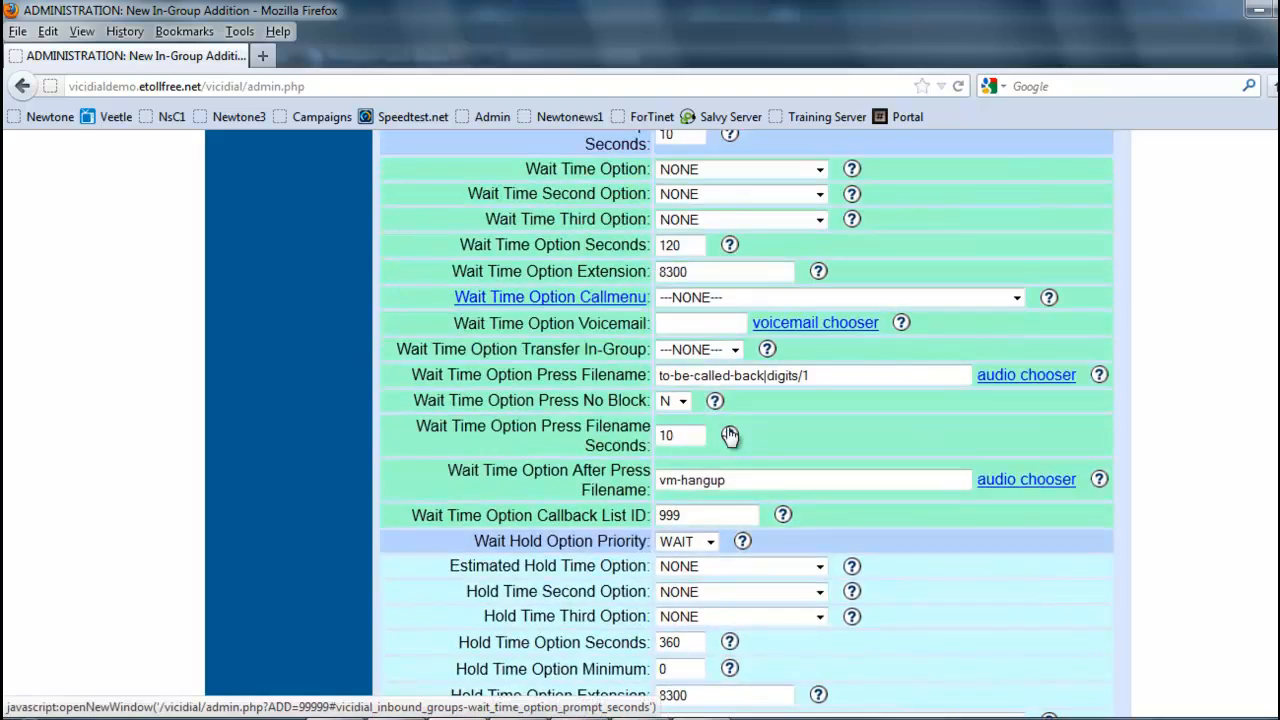
scroll("down", 3)
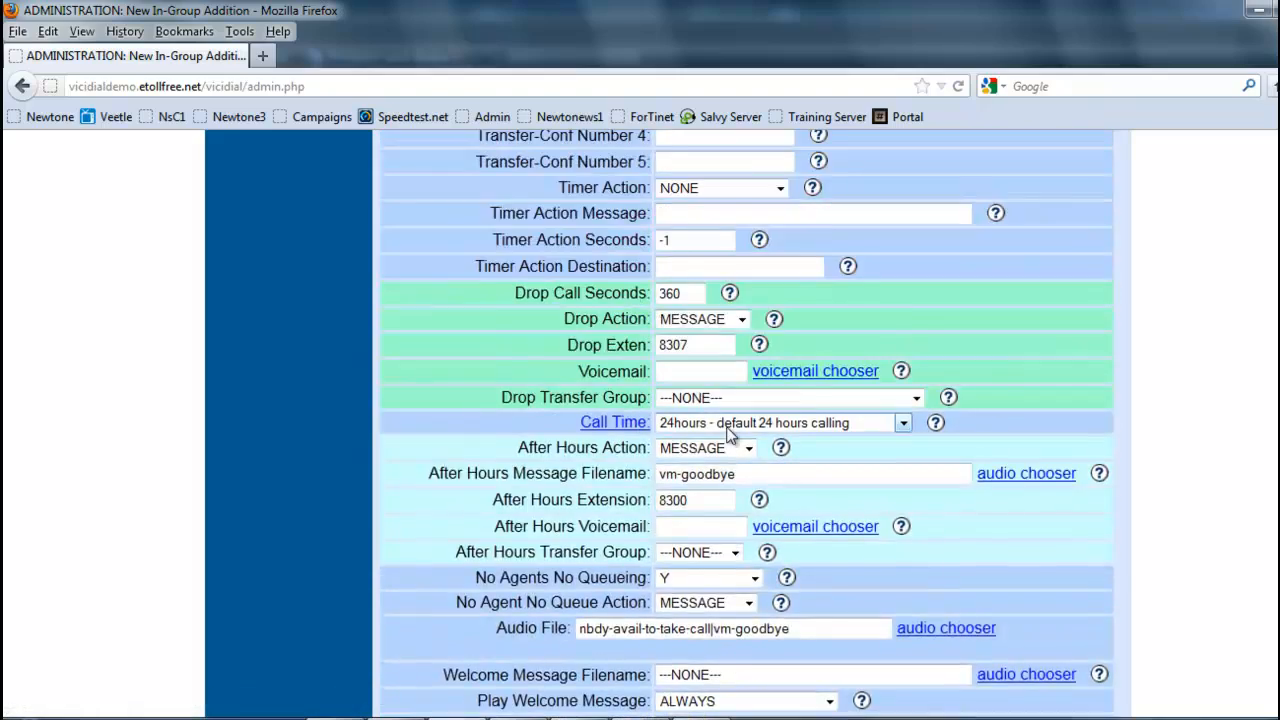
scroll("up", 3)
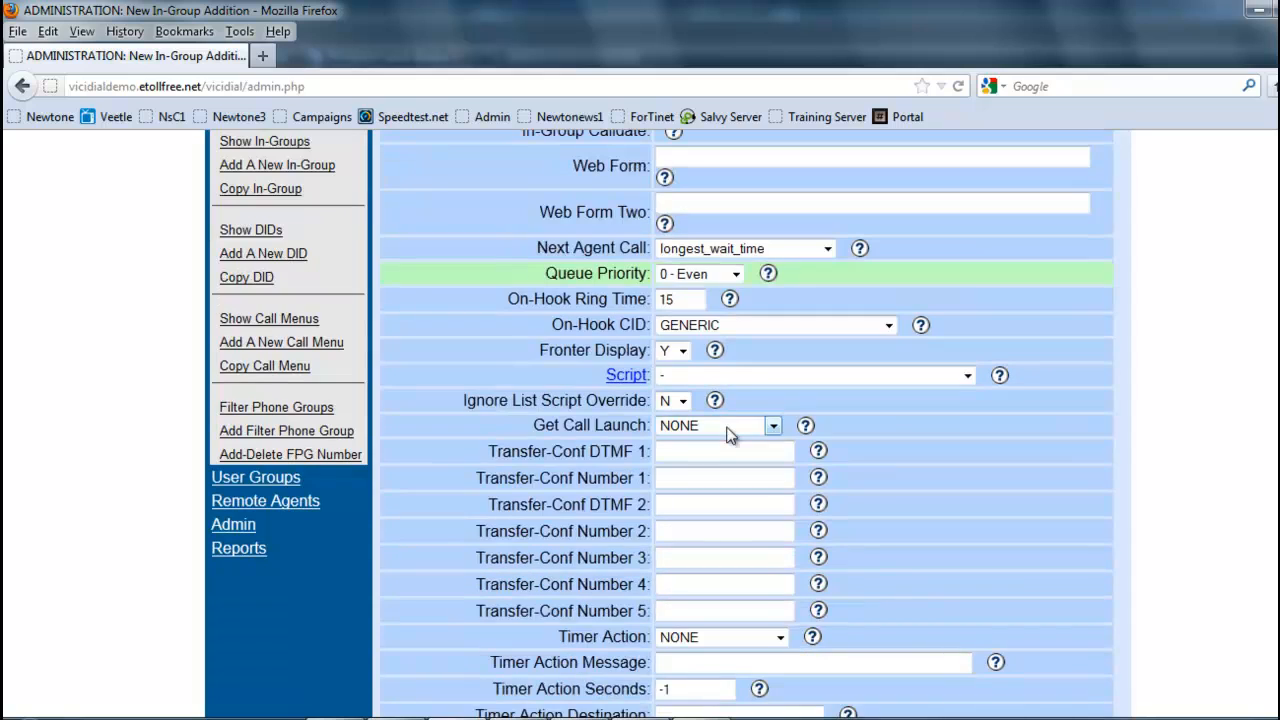
left_click(825, 248)
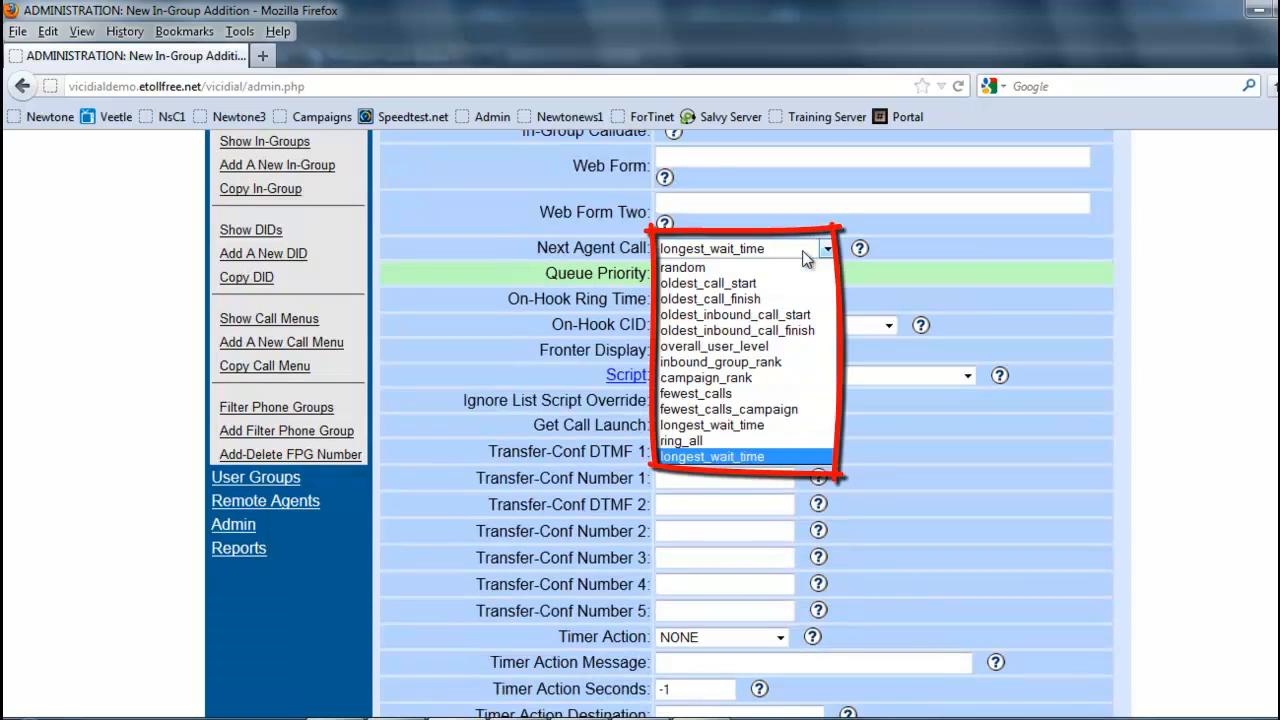
mouse_move(745, 362)
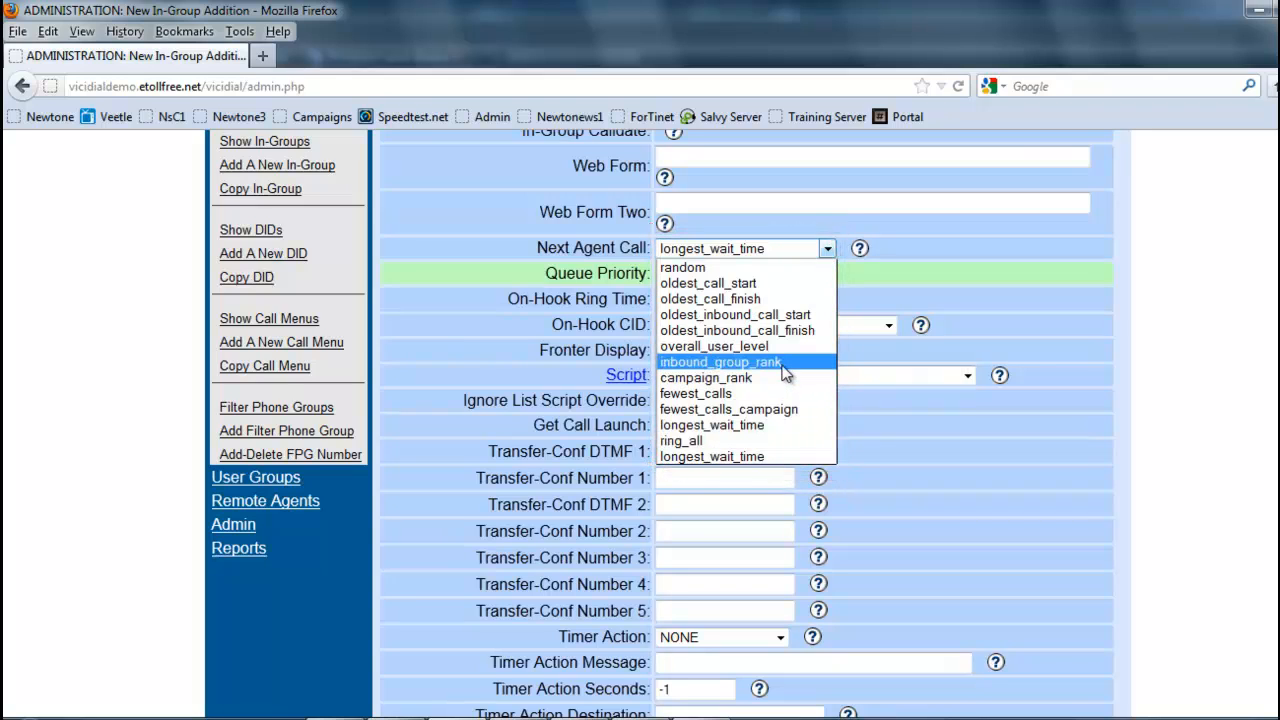
scroll("down", 3)
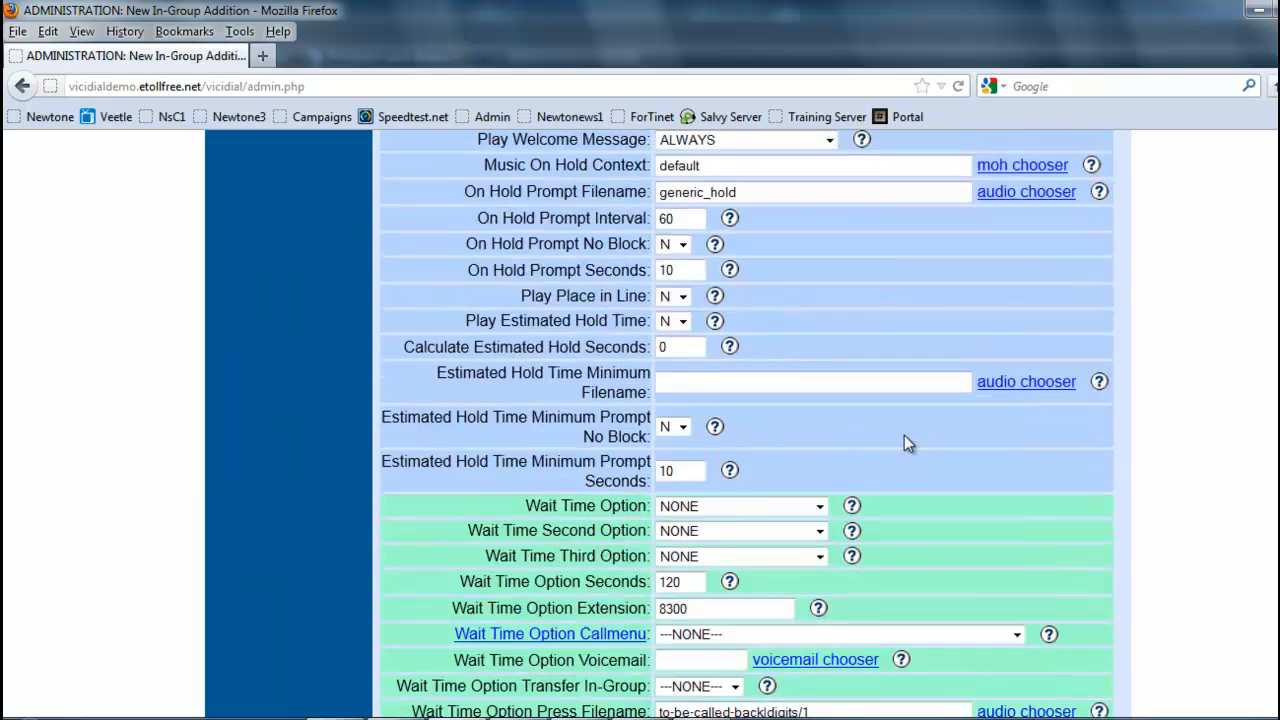
scroll("down", 3)
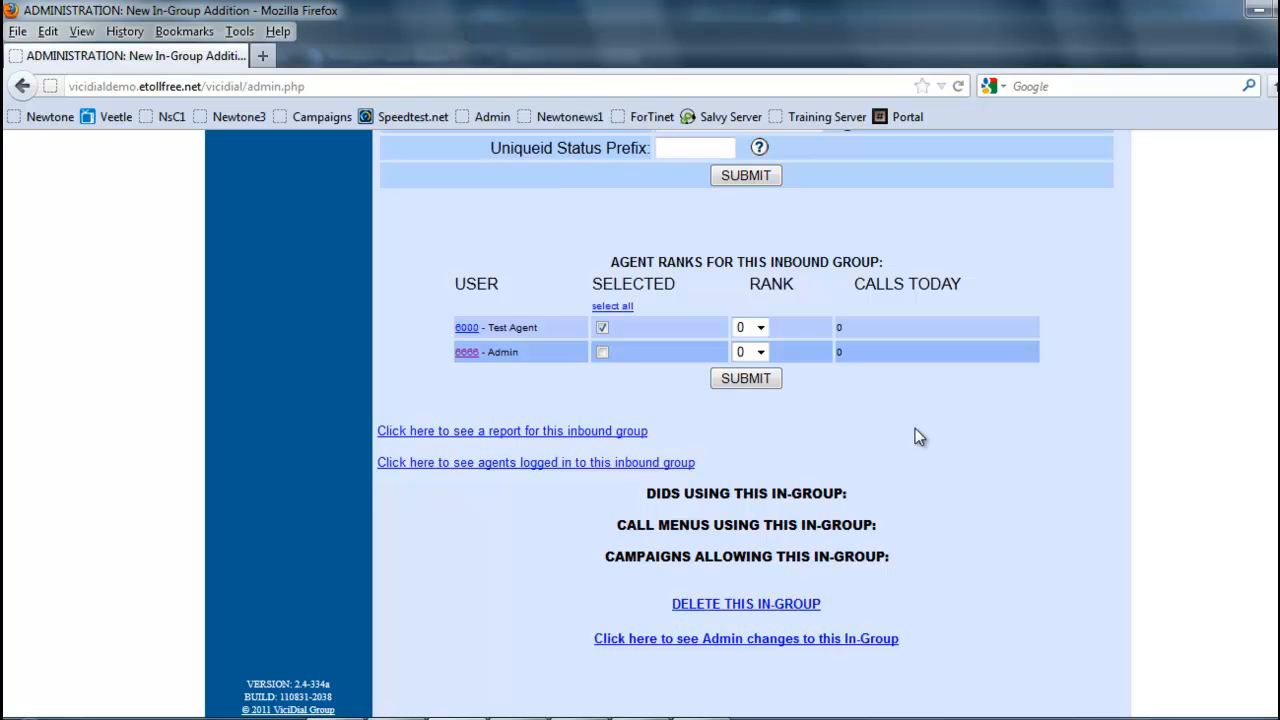
mouse_move(745, 175)
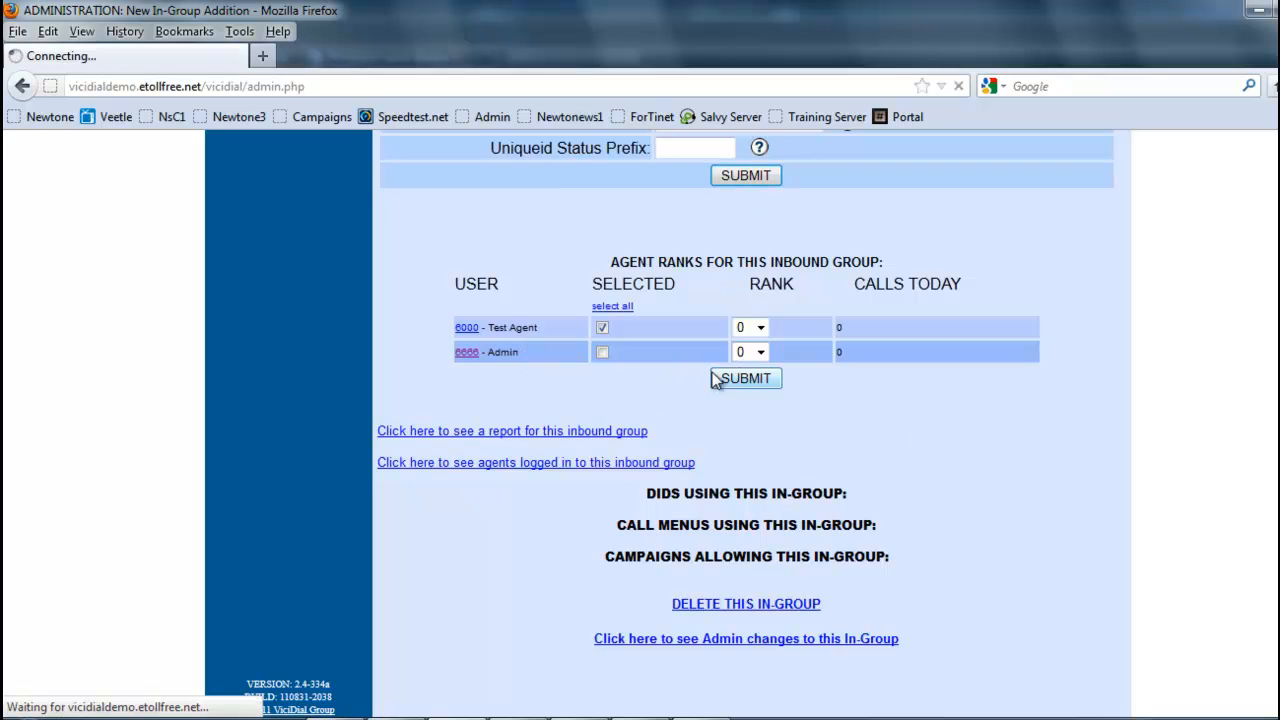
Submit the Agent Ranks table with Test Agent 6000 selected at rank 0.
left_click(745, 378)
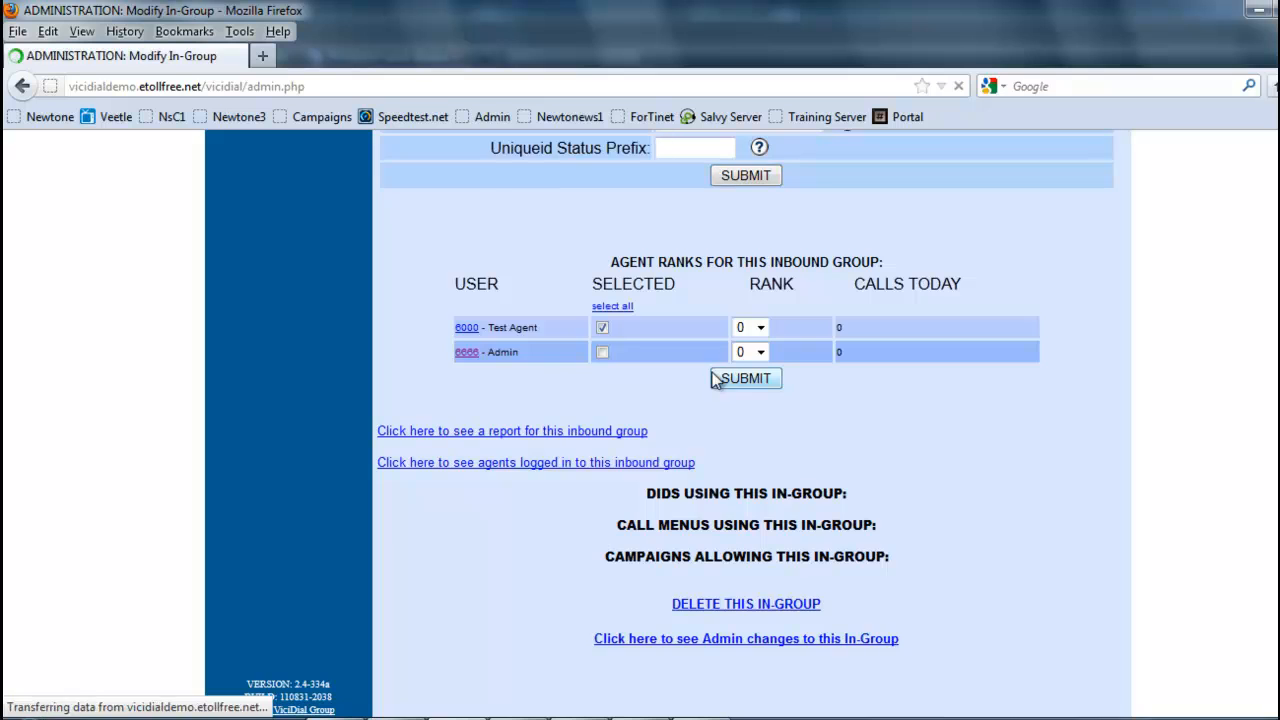
left_click(745, 378)
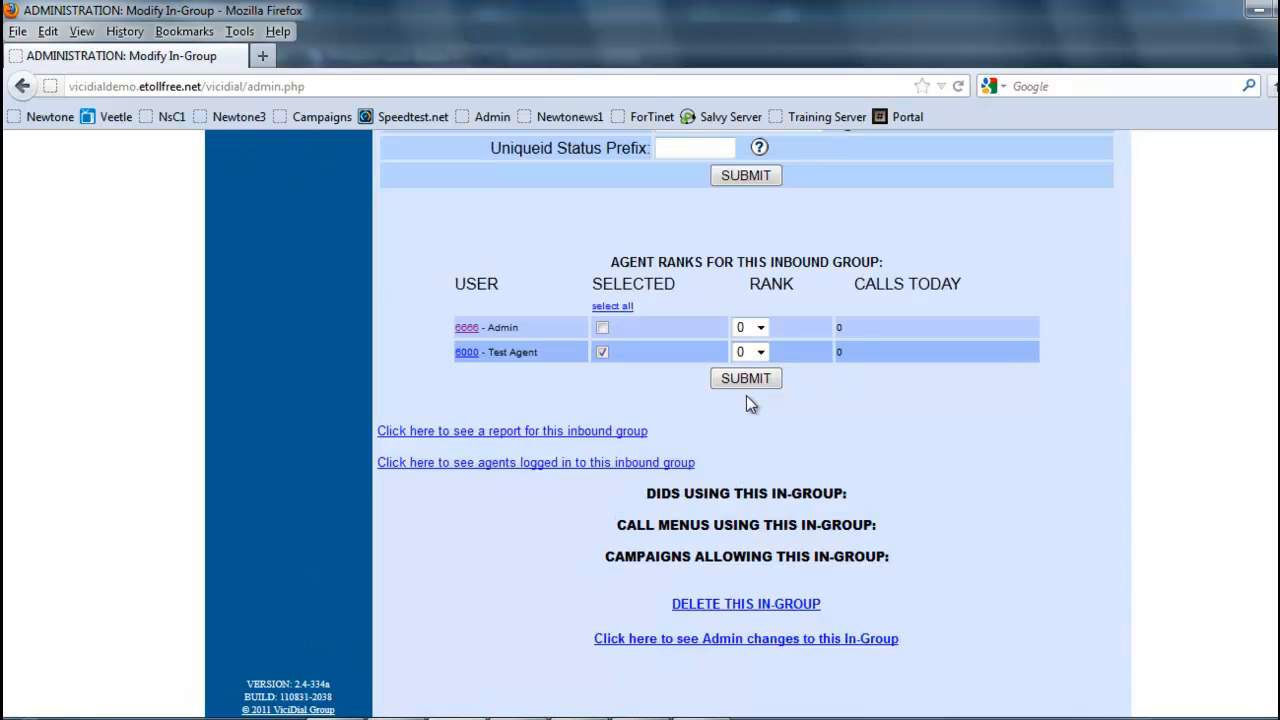
scroll("up", 3)
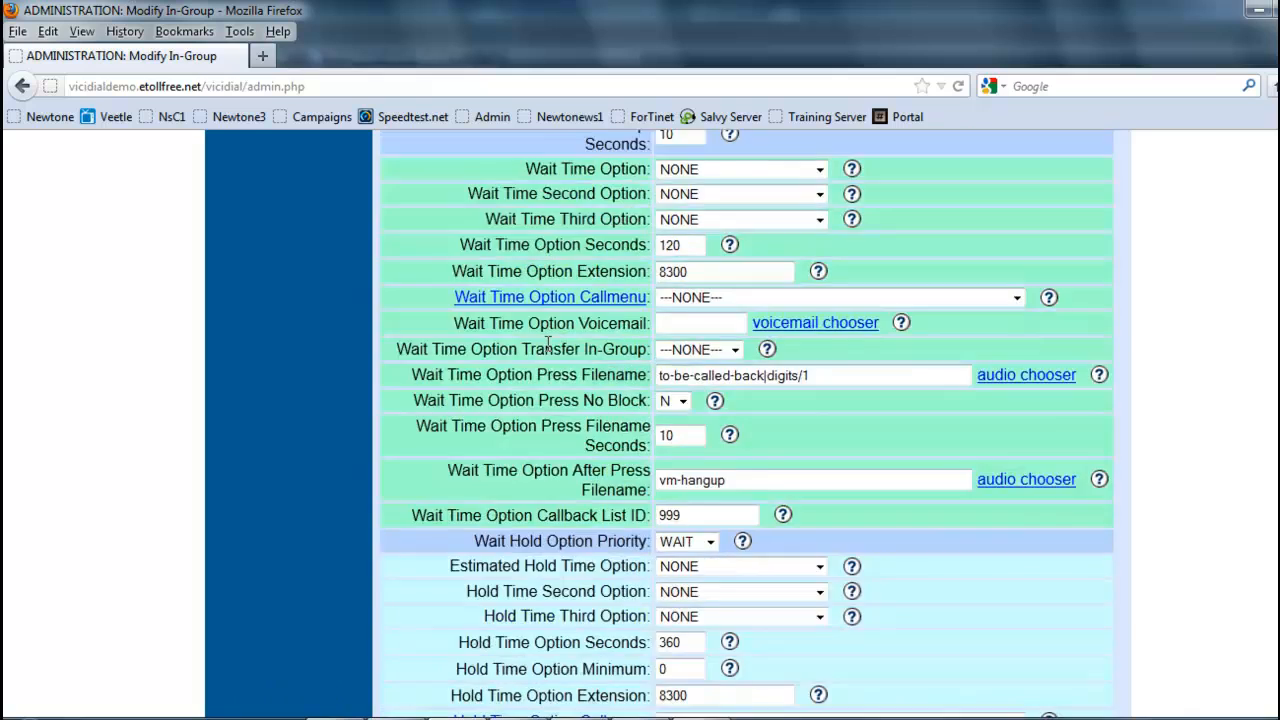